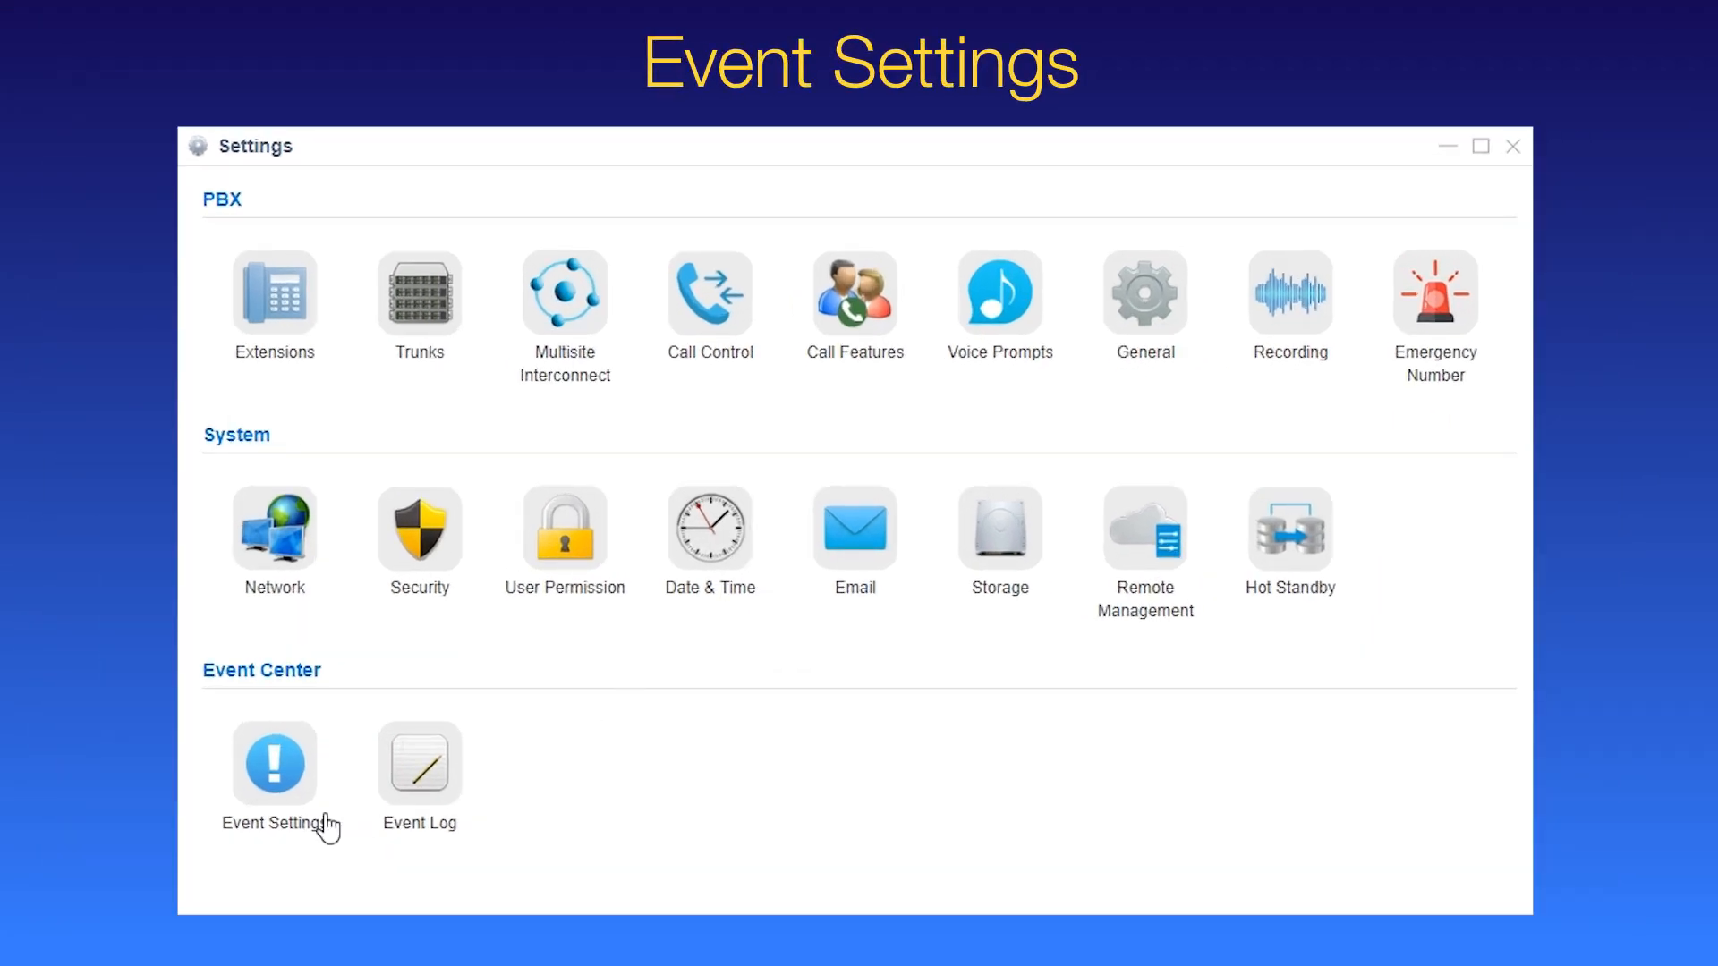
# Review the Operation, Telephony and System event lists with their record and notification options
pyautogui.click(274, 764)
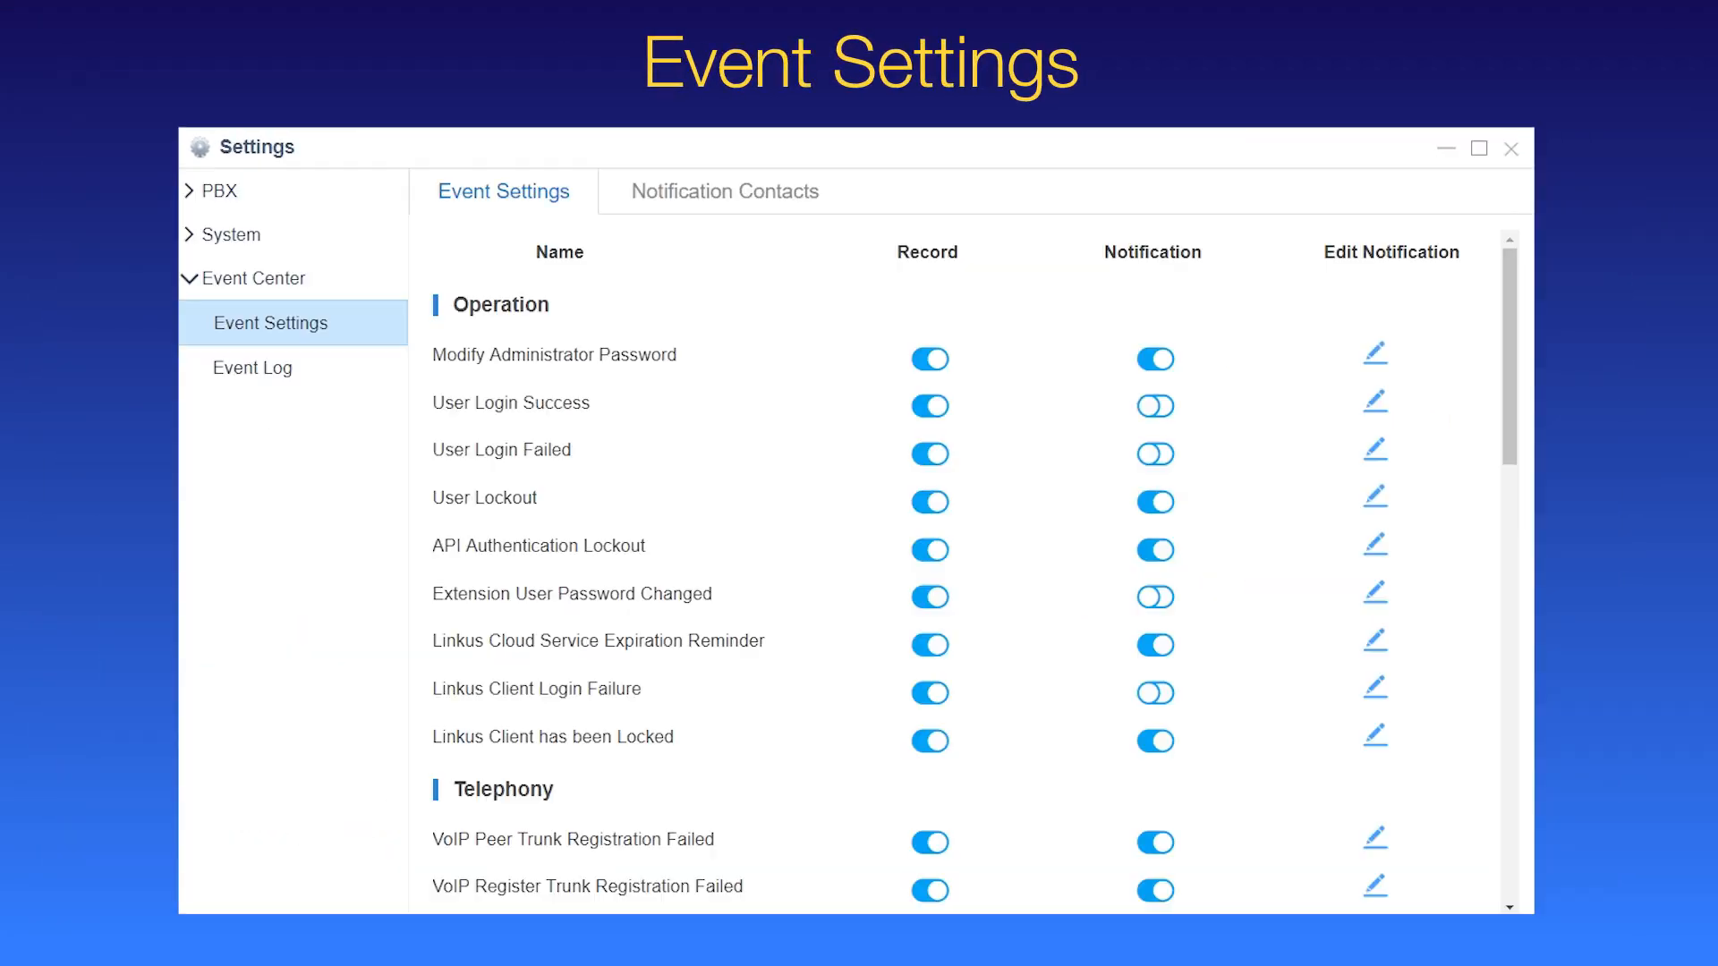
pyautogui.scroll(-3)
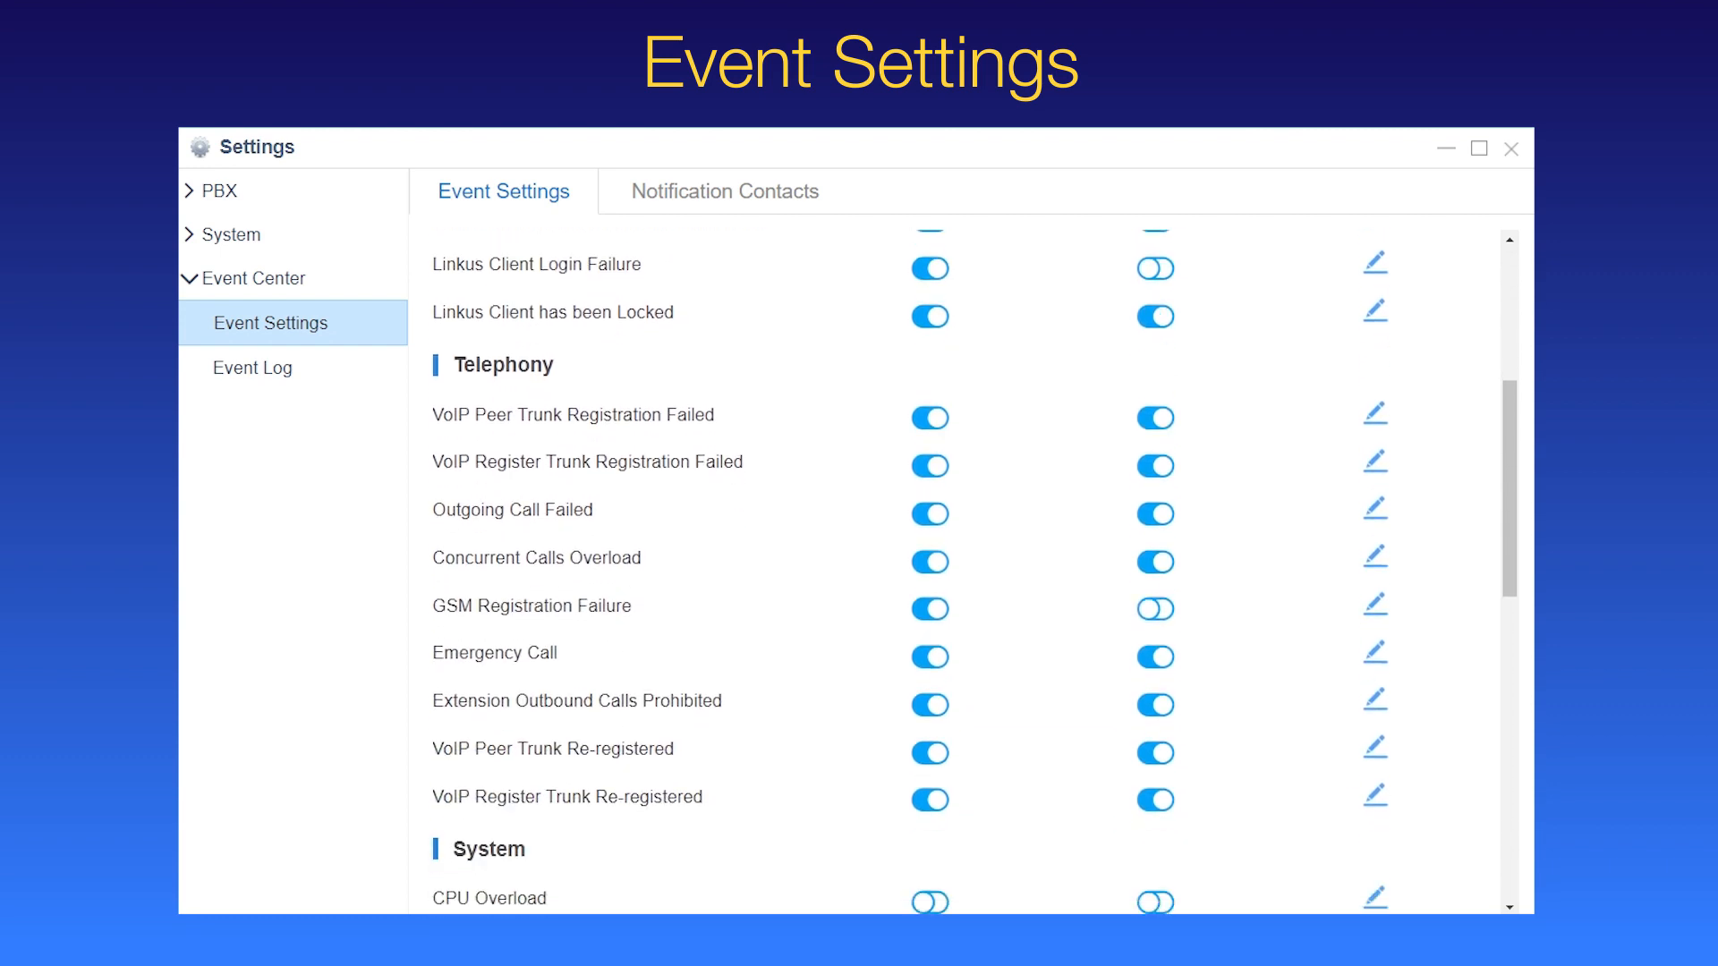
pyautogui.scroll(-3)
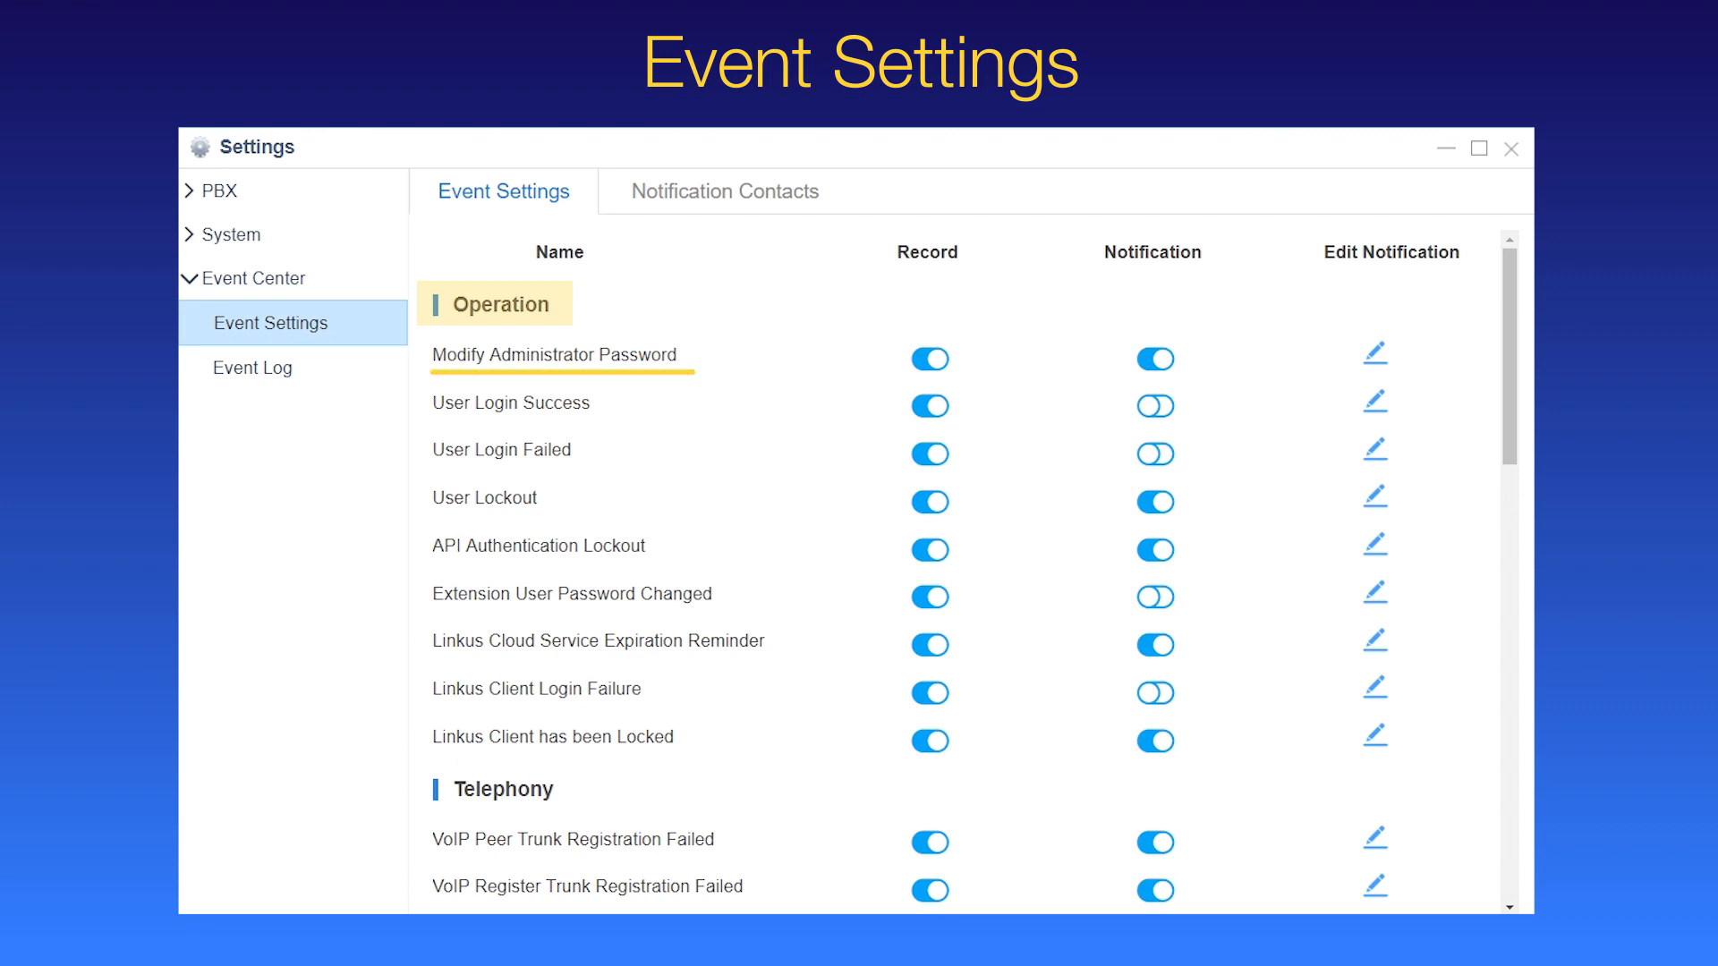
pyautogui.scroll(-3)
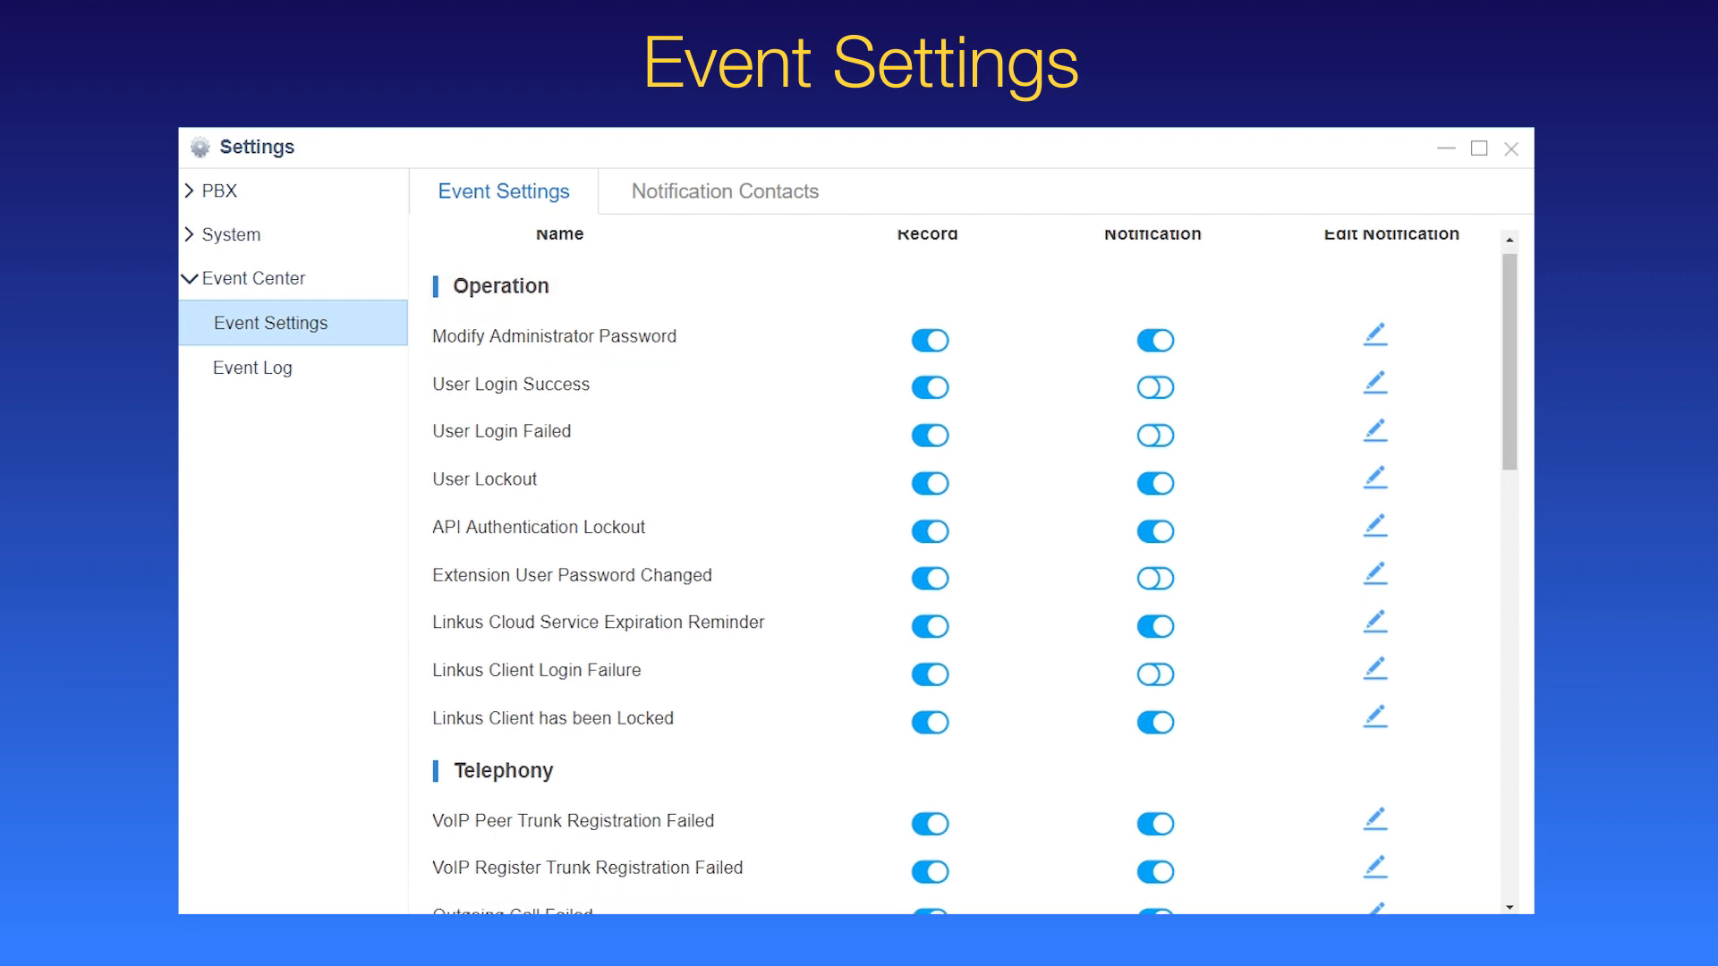
pyautogui.scroll(-3)
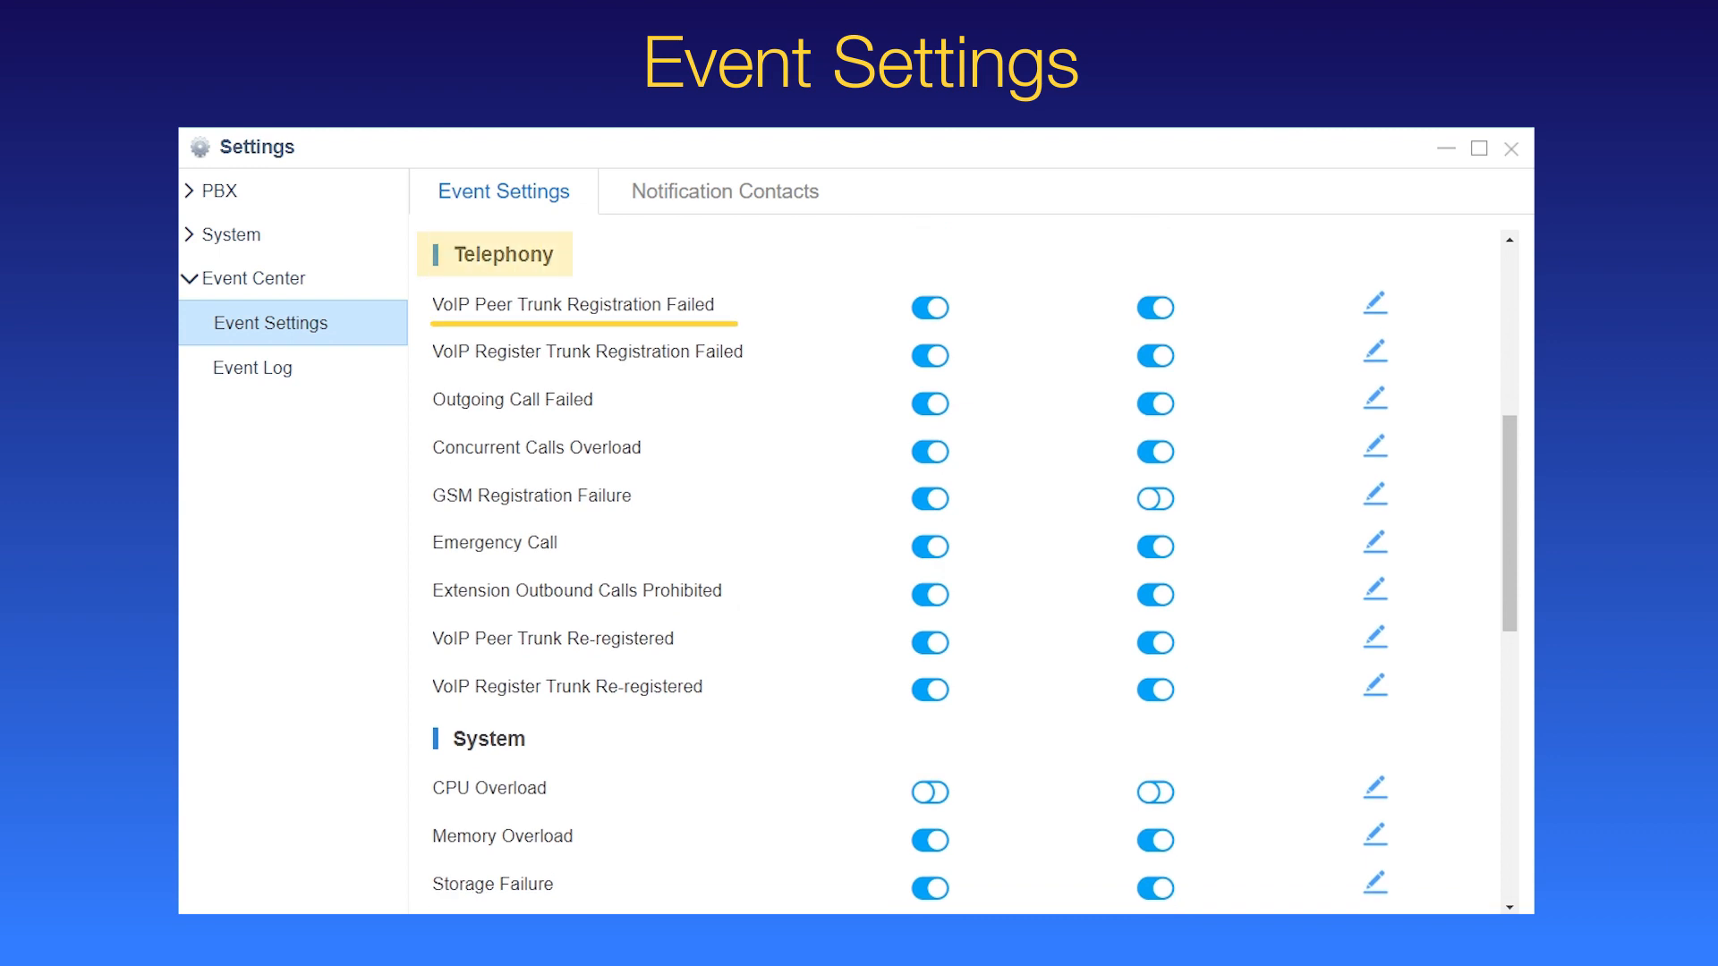
pyautogui.scroll(-3)
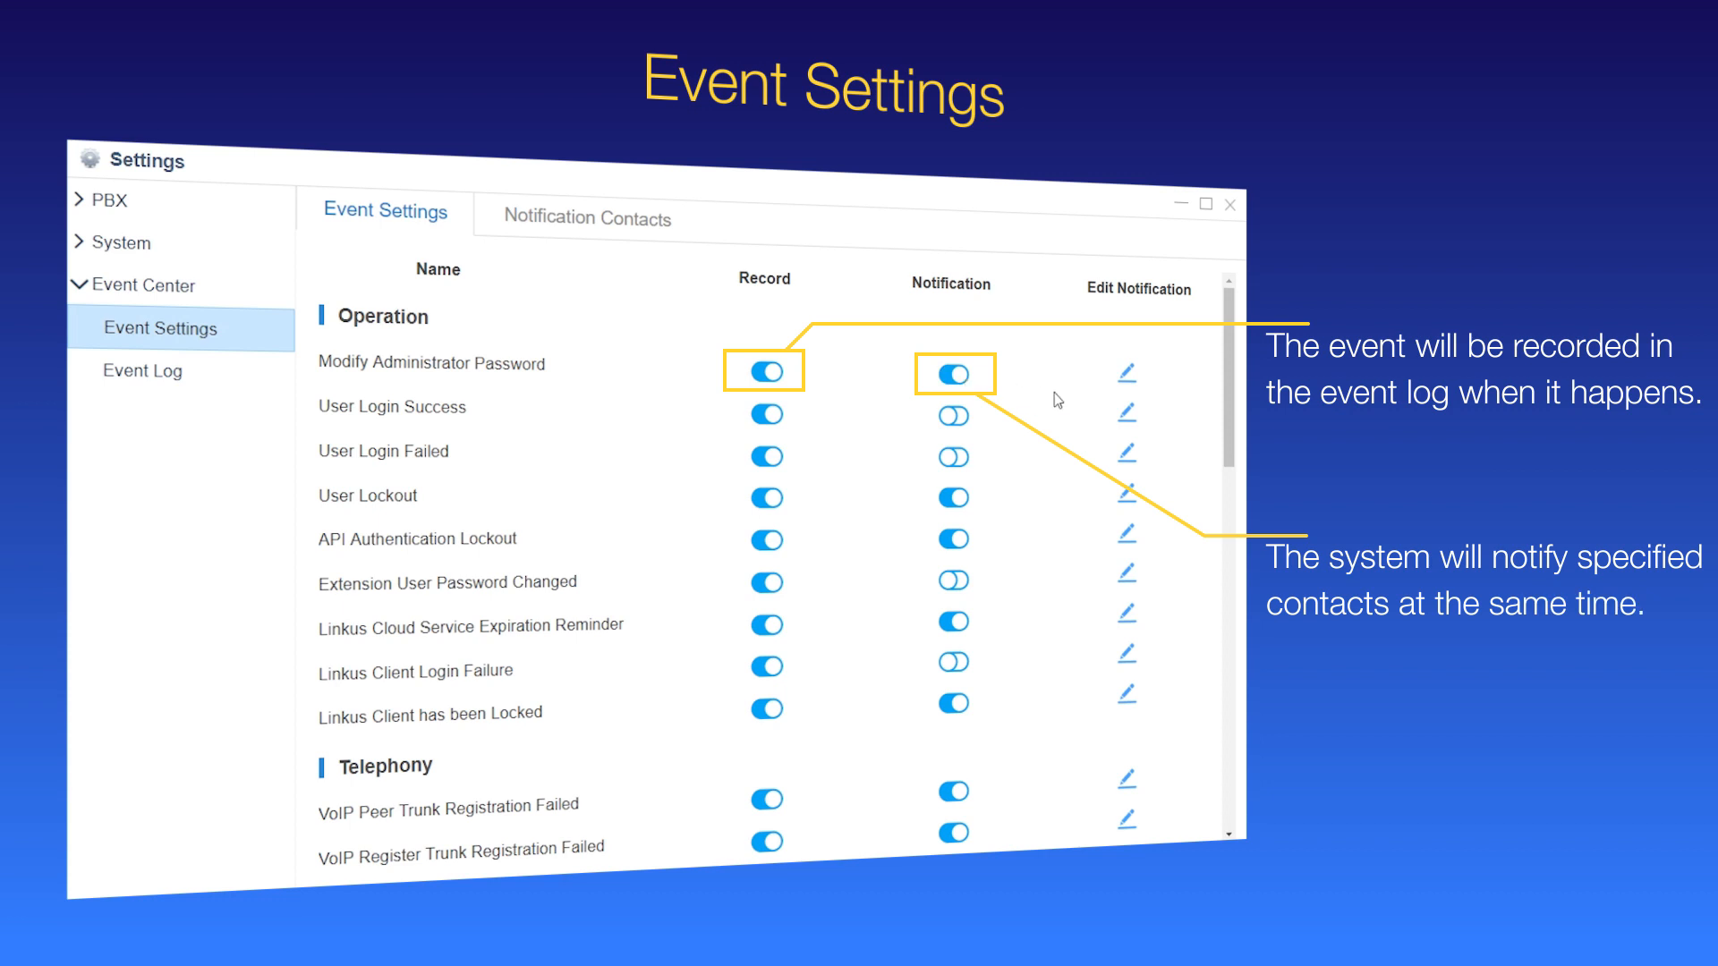
pyautogui.click(1126, 374)
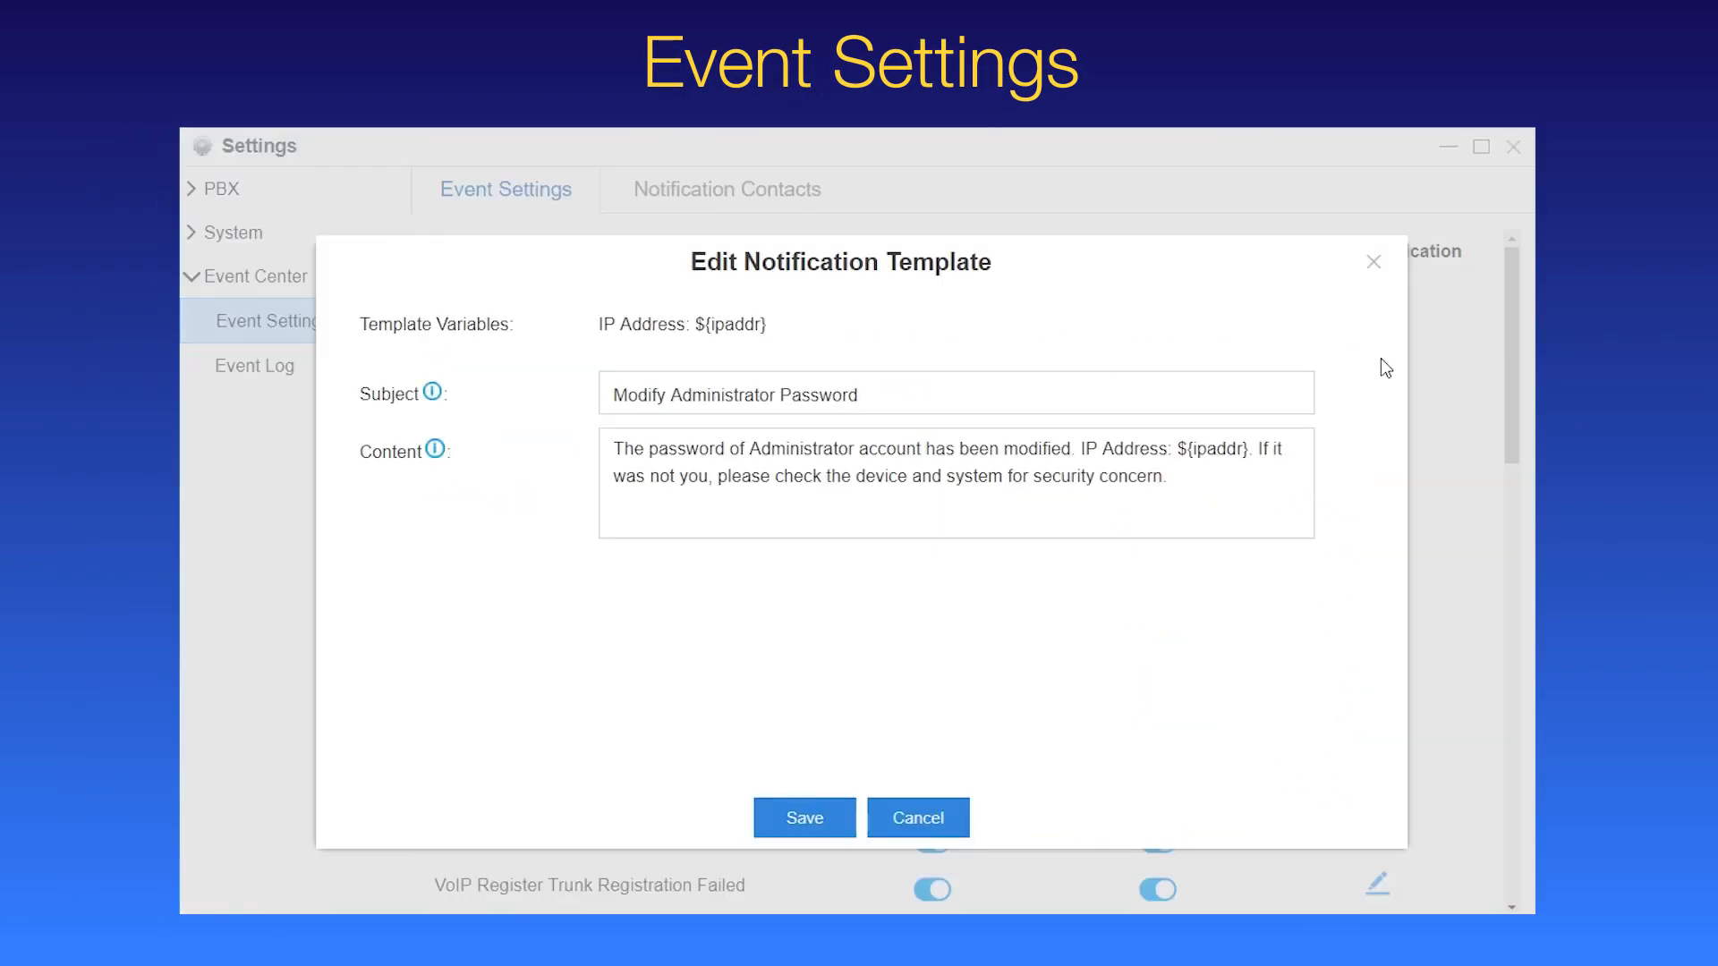
pyautogui.moveTo(1432, 379)
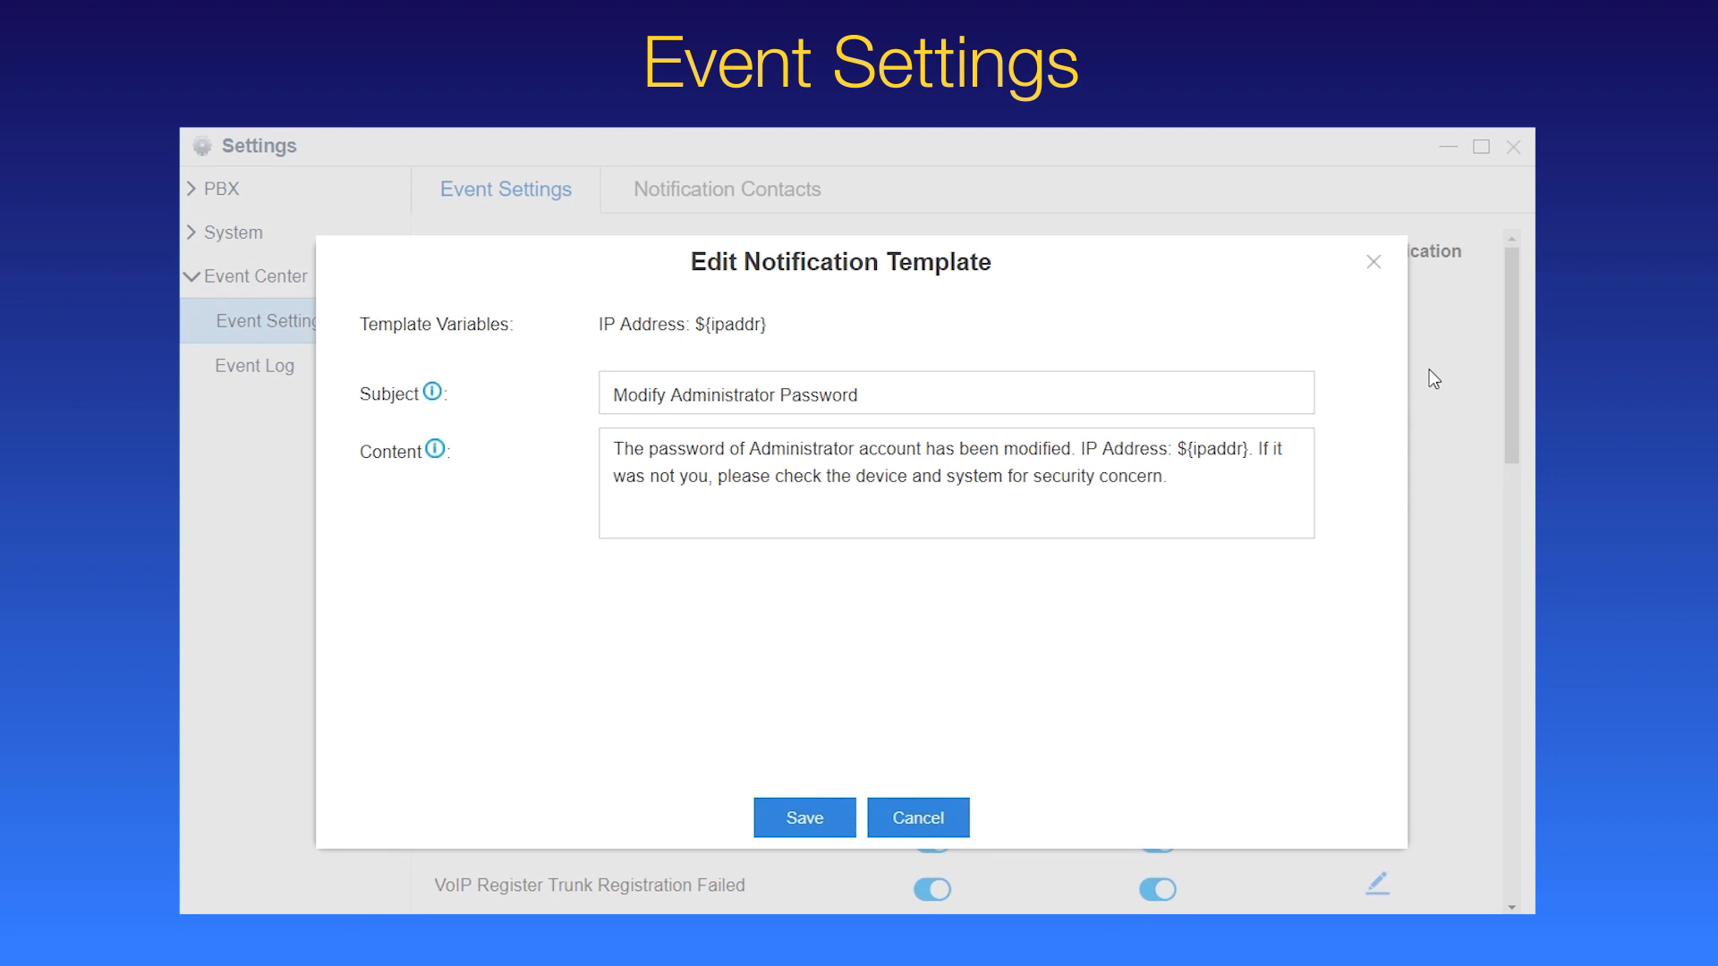
pyautogui.click(918, 818)
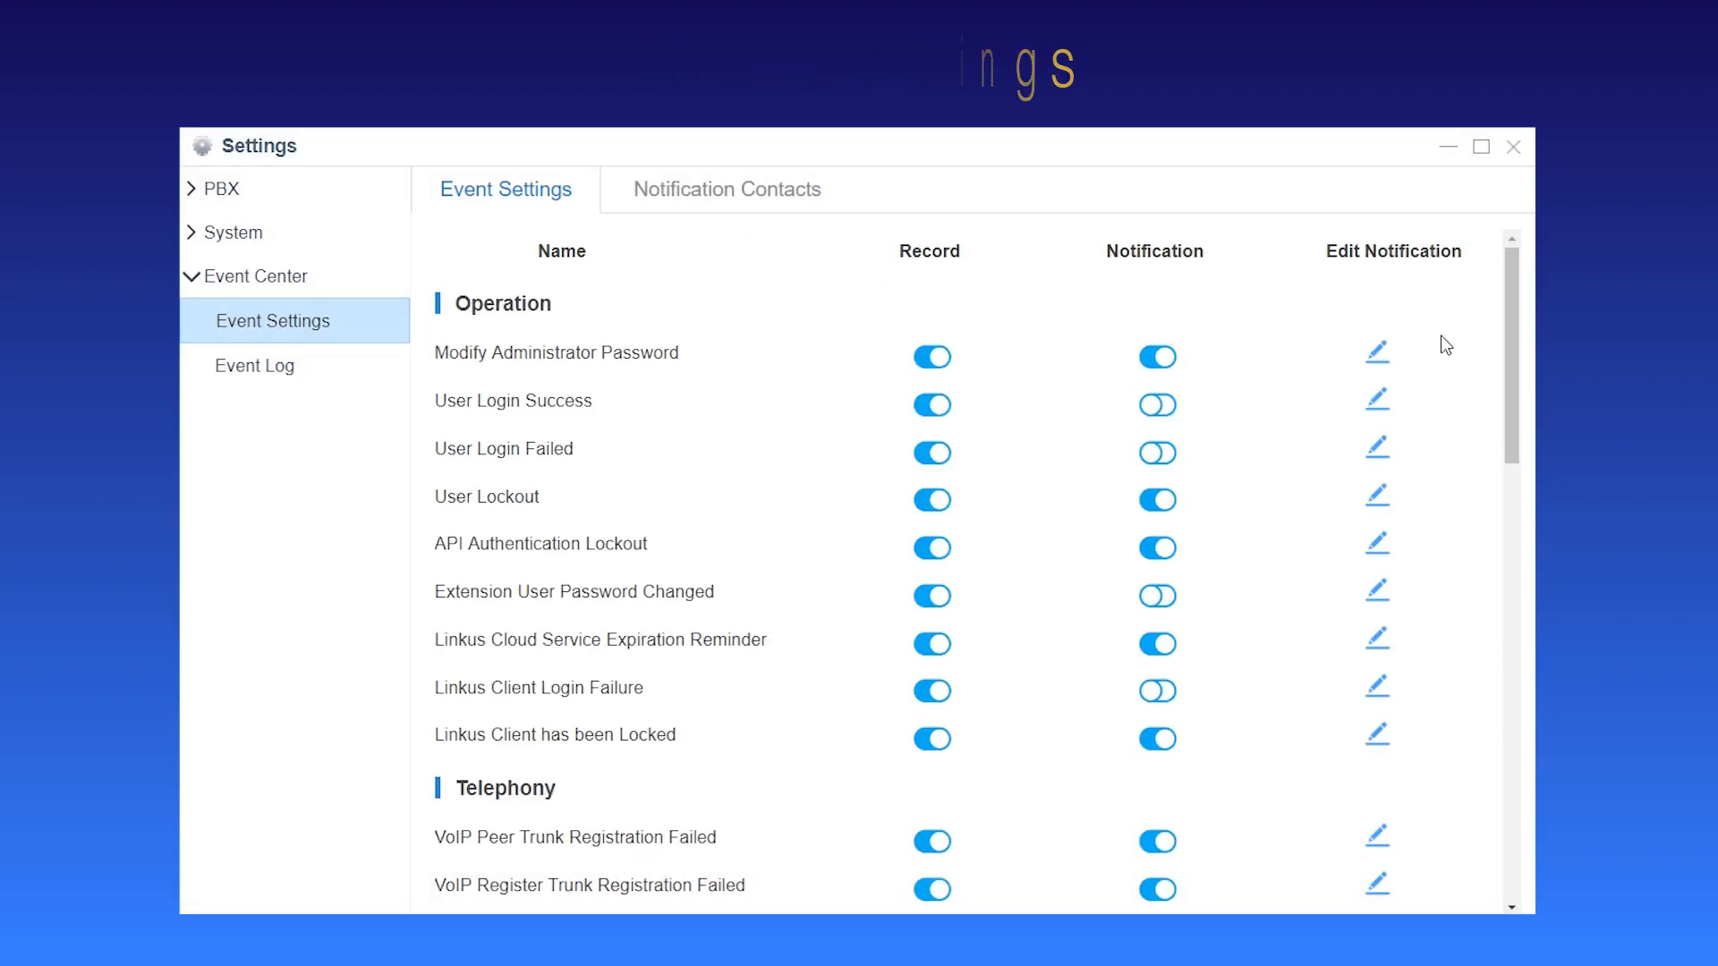
# Add extension 1000 - 1000 as a notification contact with Email and Call Extension, and save it
pyautogui.click(726, 190)
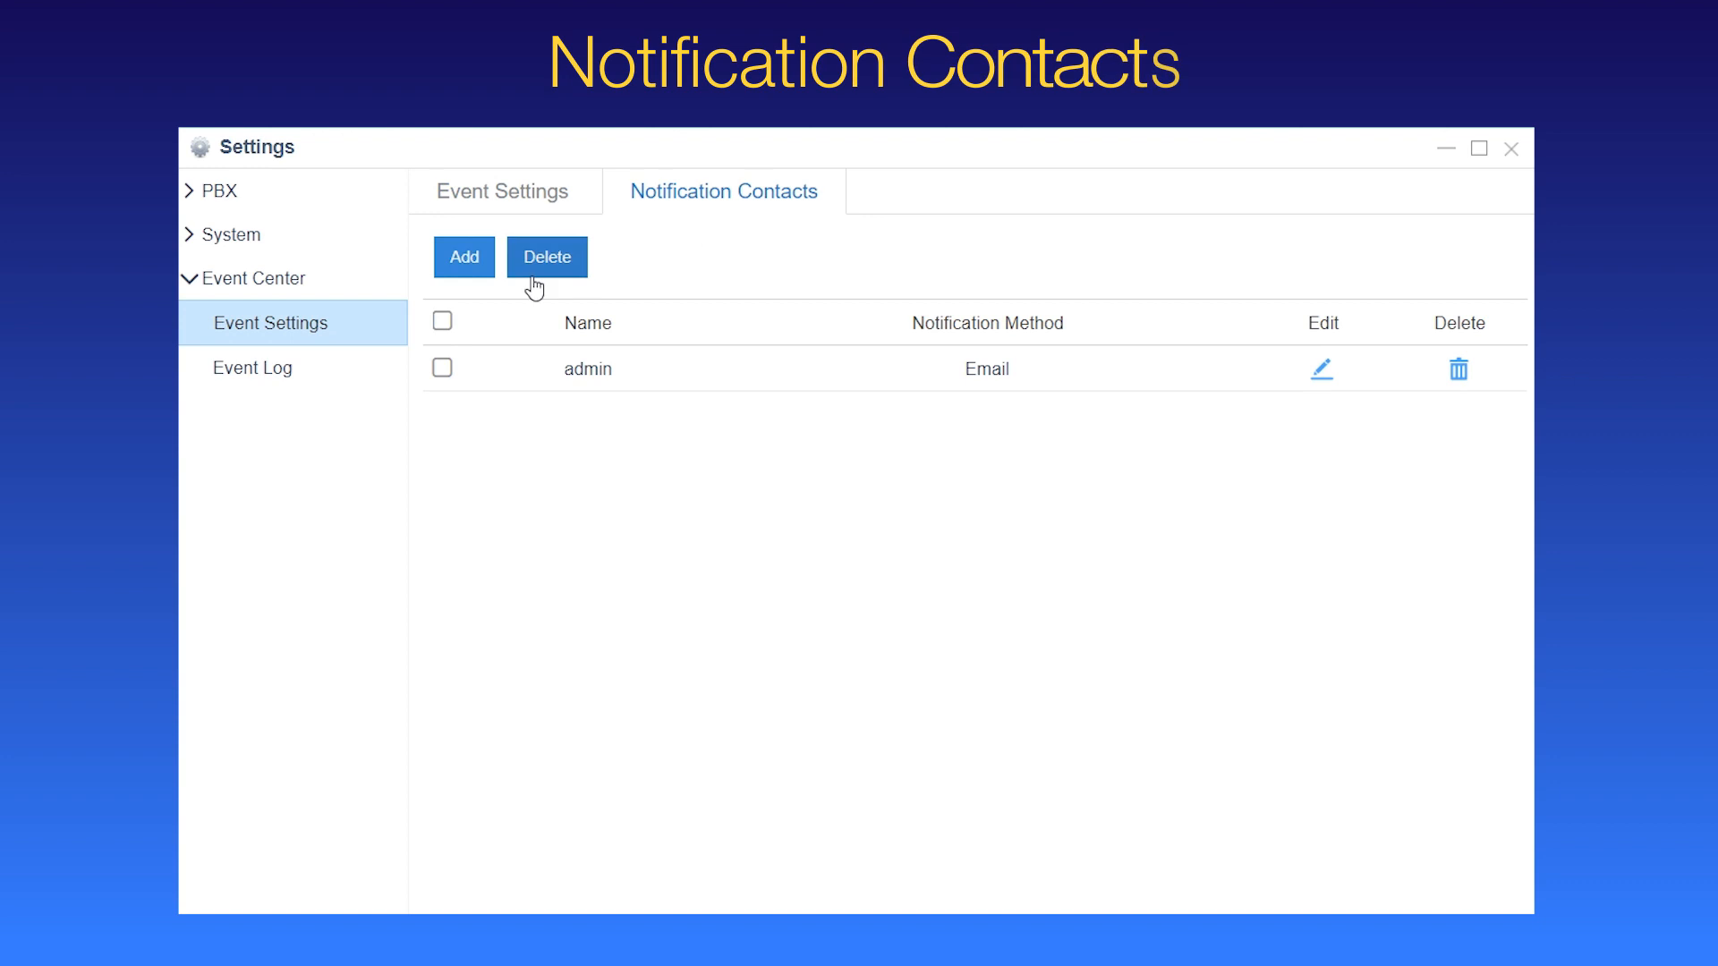
pyautogui.click(463, 257)
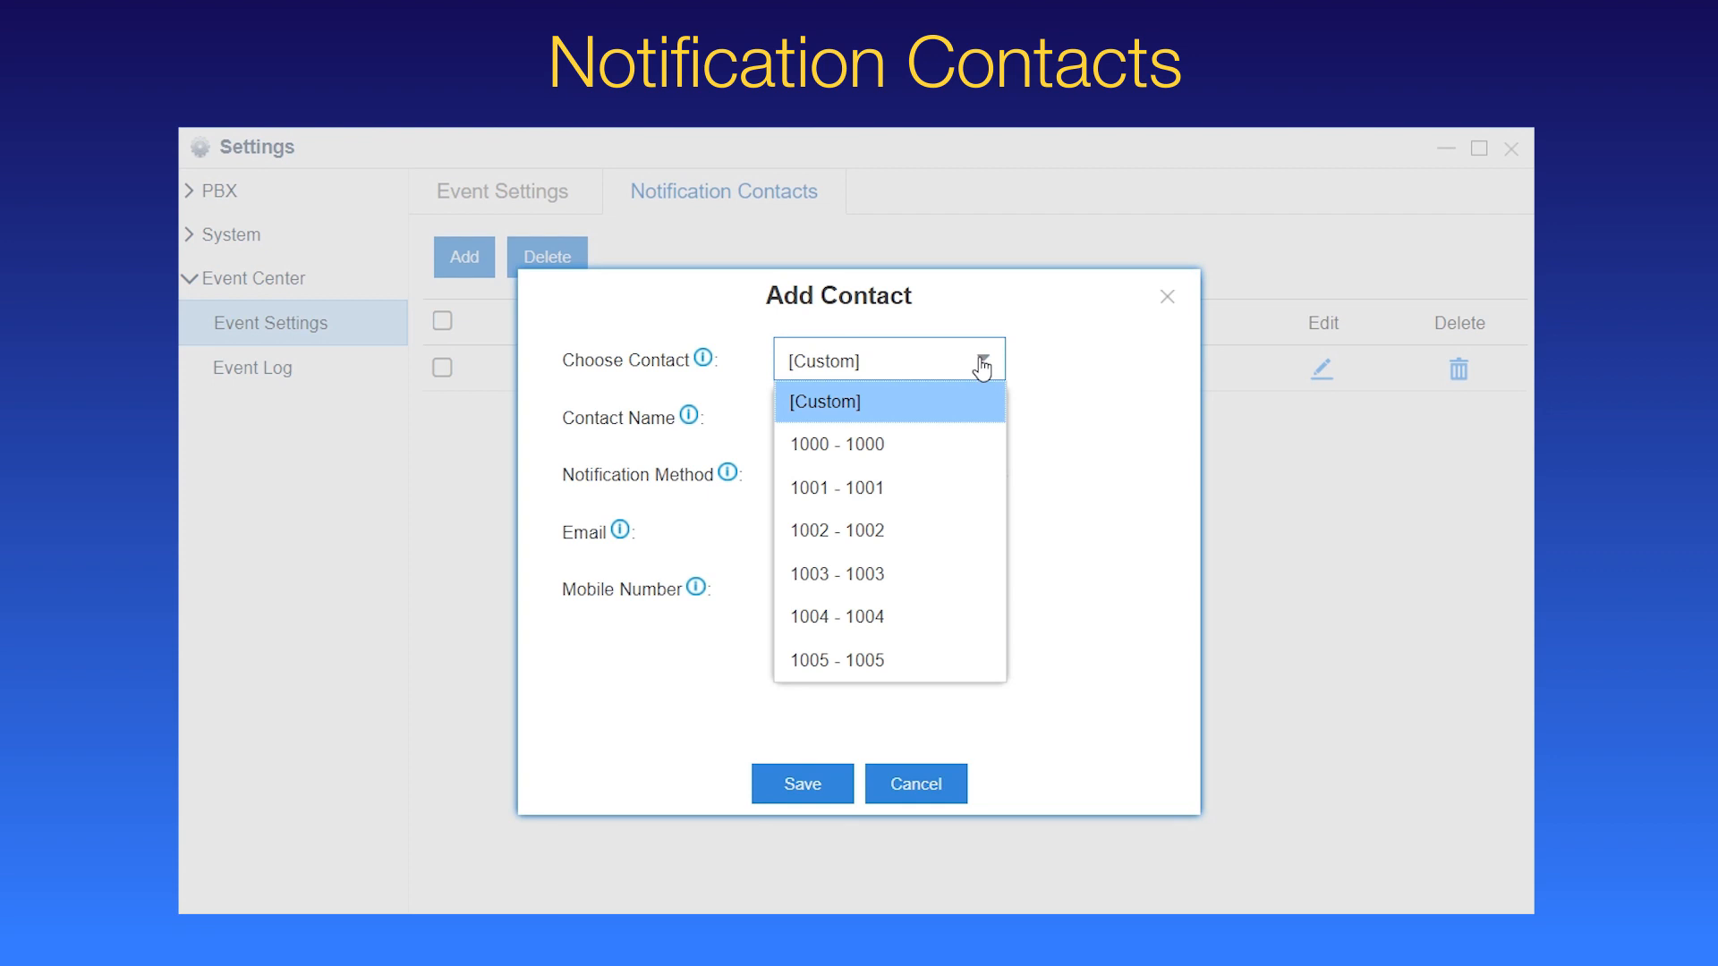
pyautogui.click(836, 444)
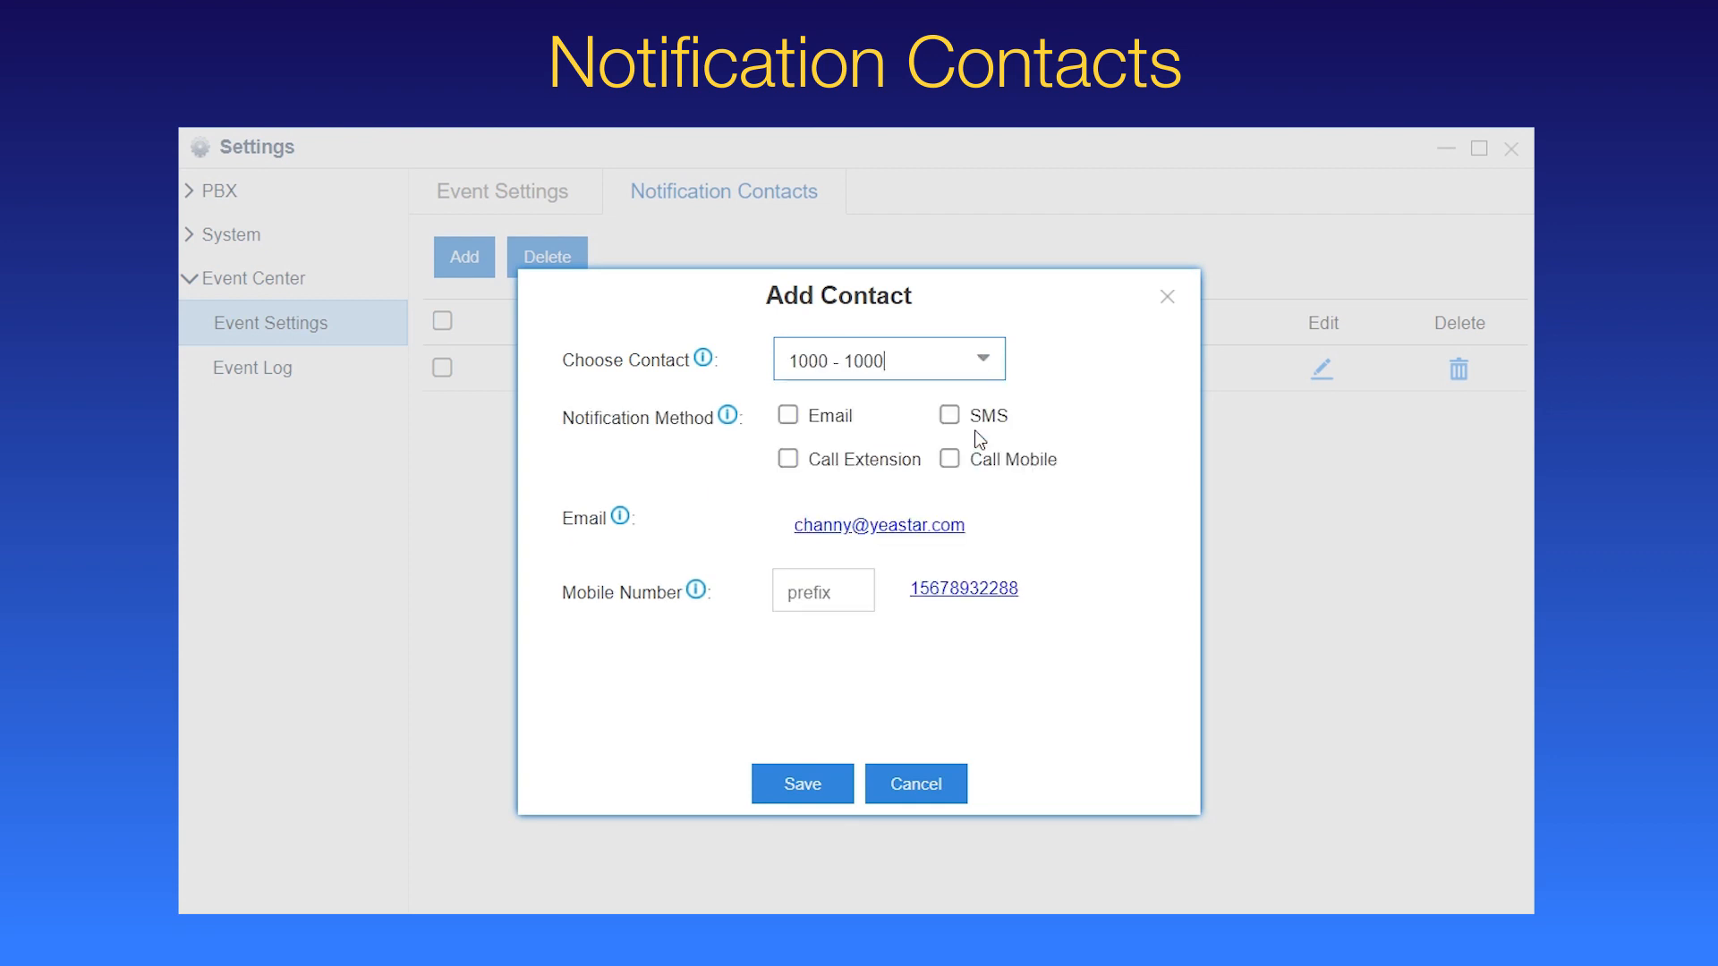
pyautogui.moveTo(1101, 448)
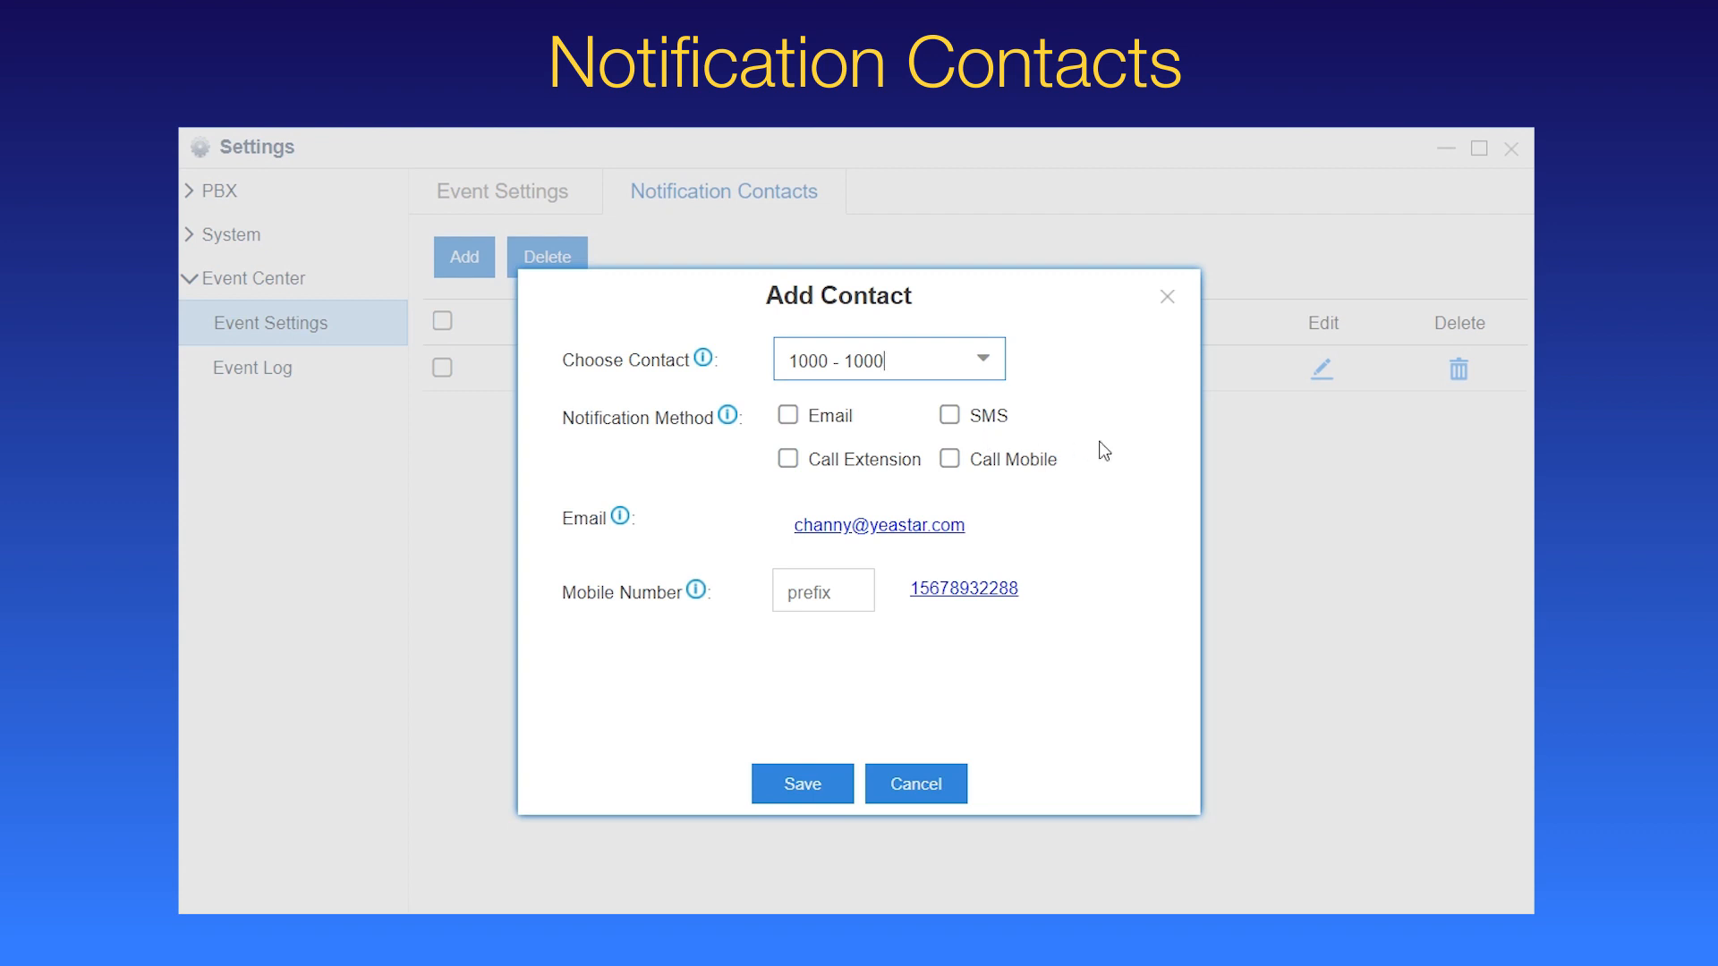
pyautogui.moveTo(1152, 455)
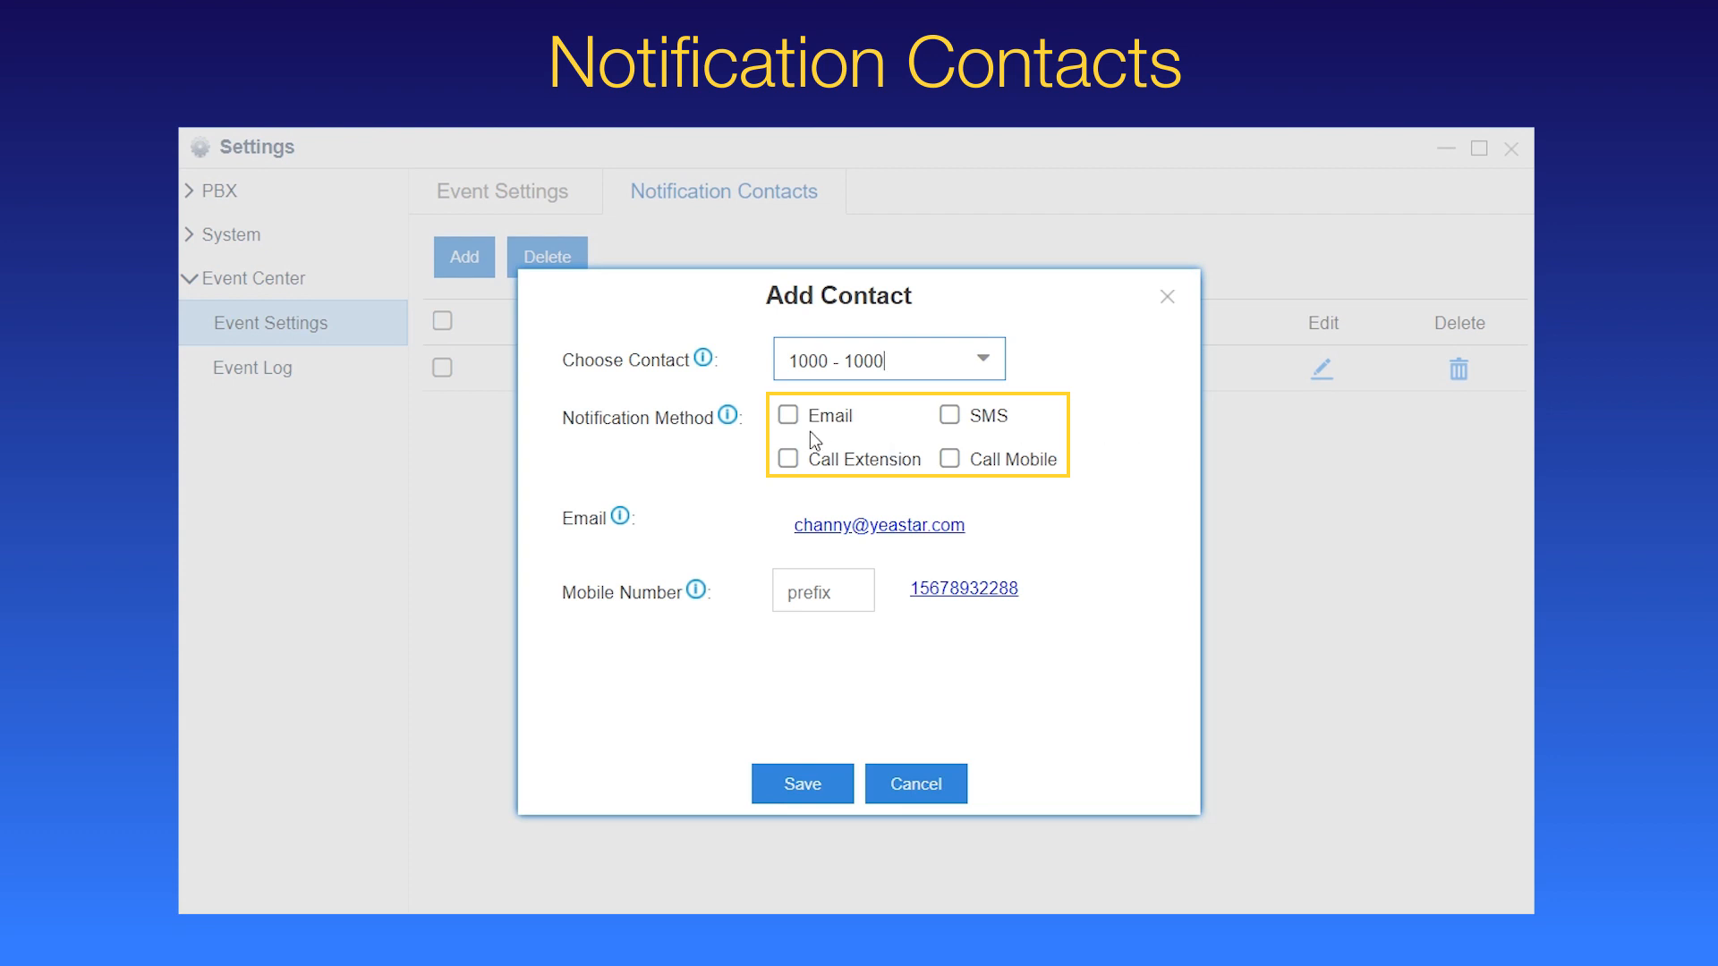
pyautogui.click(787, 458)
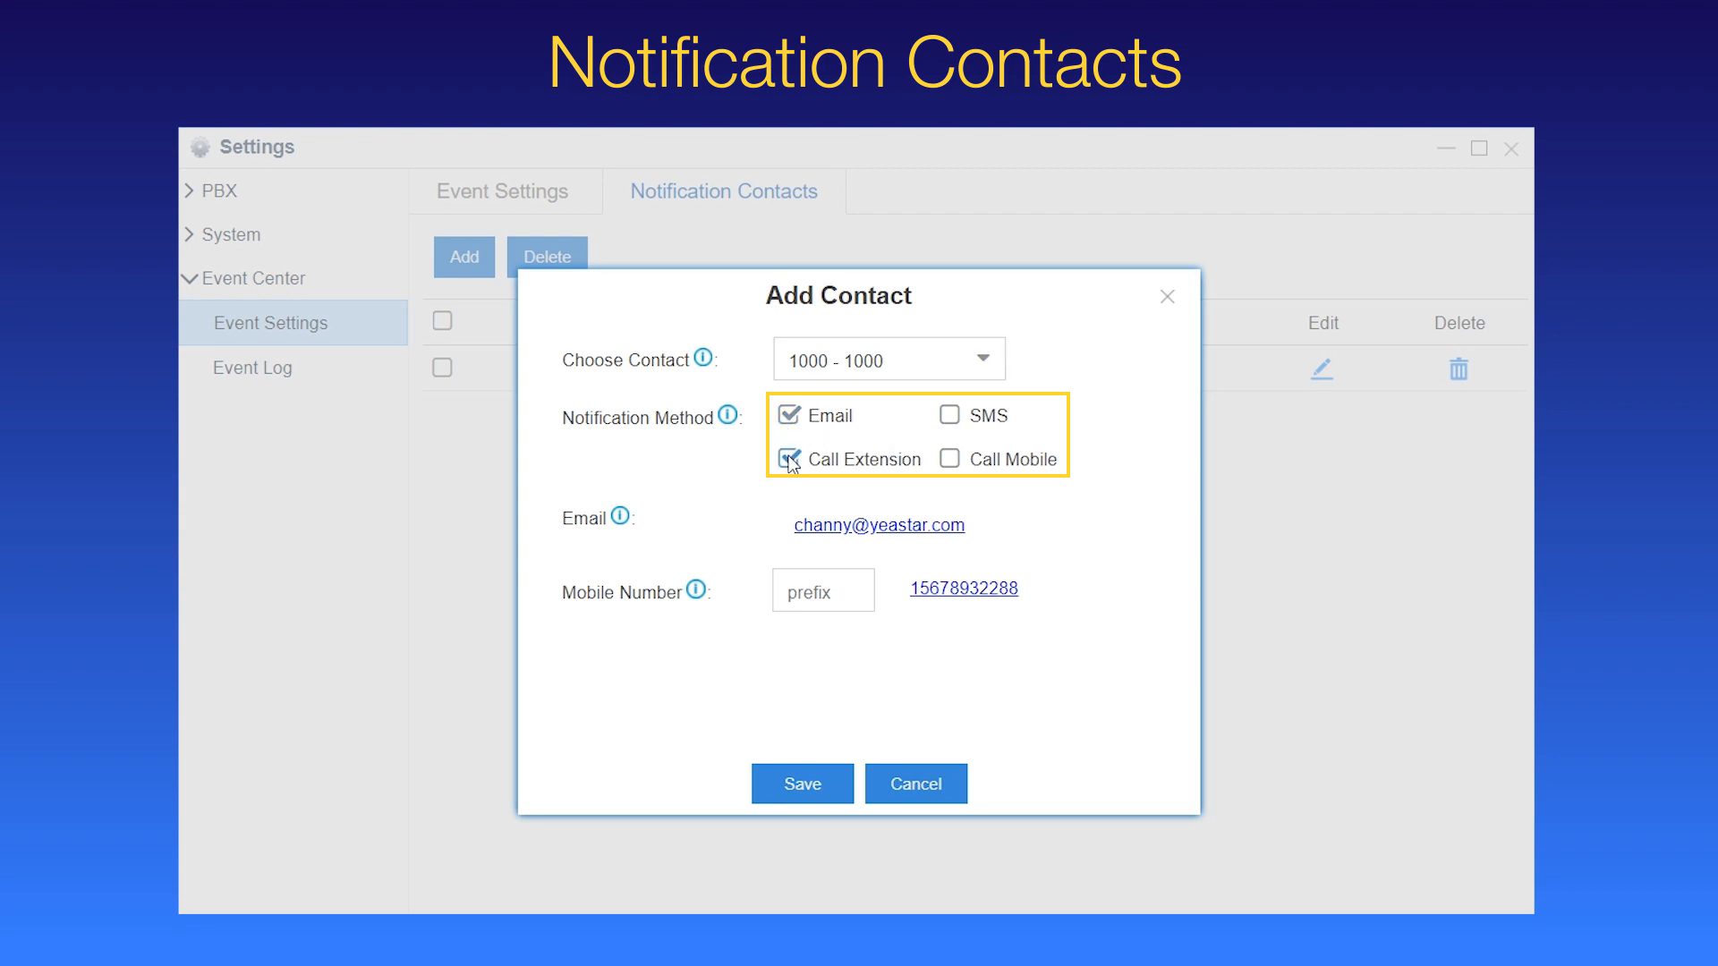
pyautogui.click(788, 458)
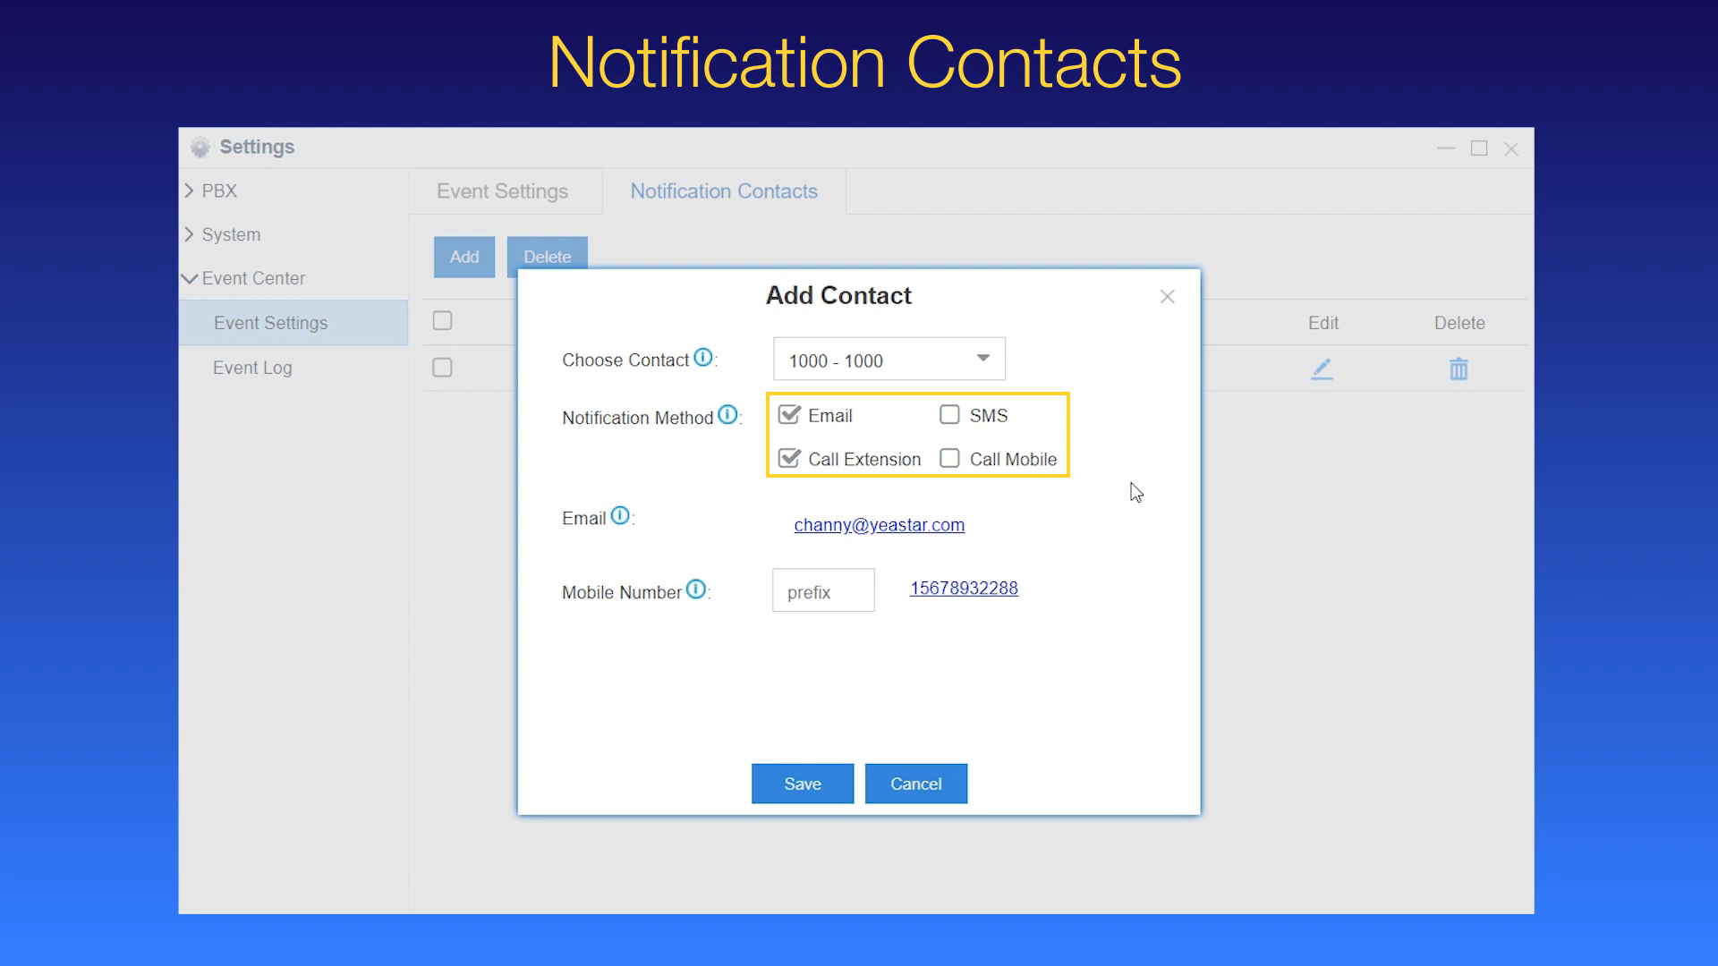
pyautogui.click(849, 612)
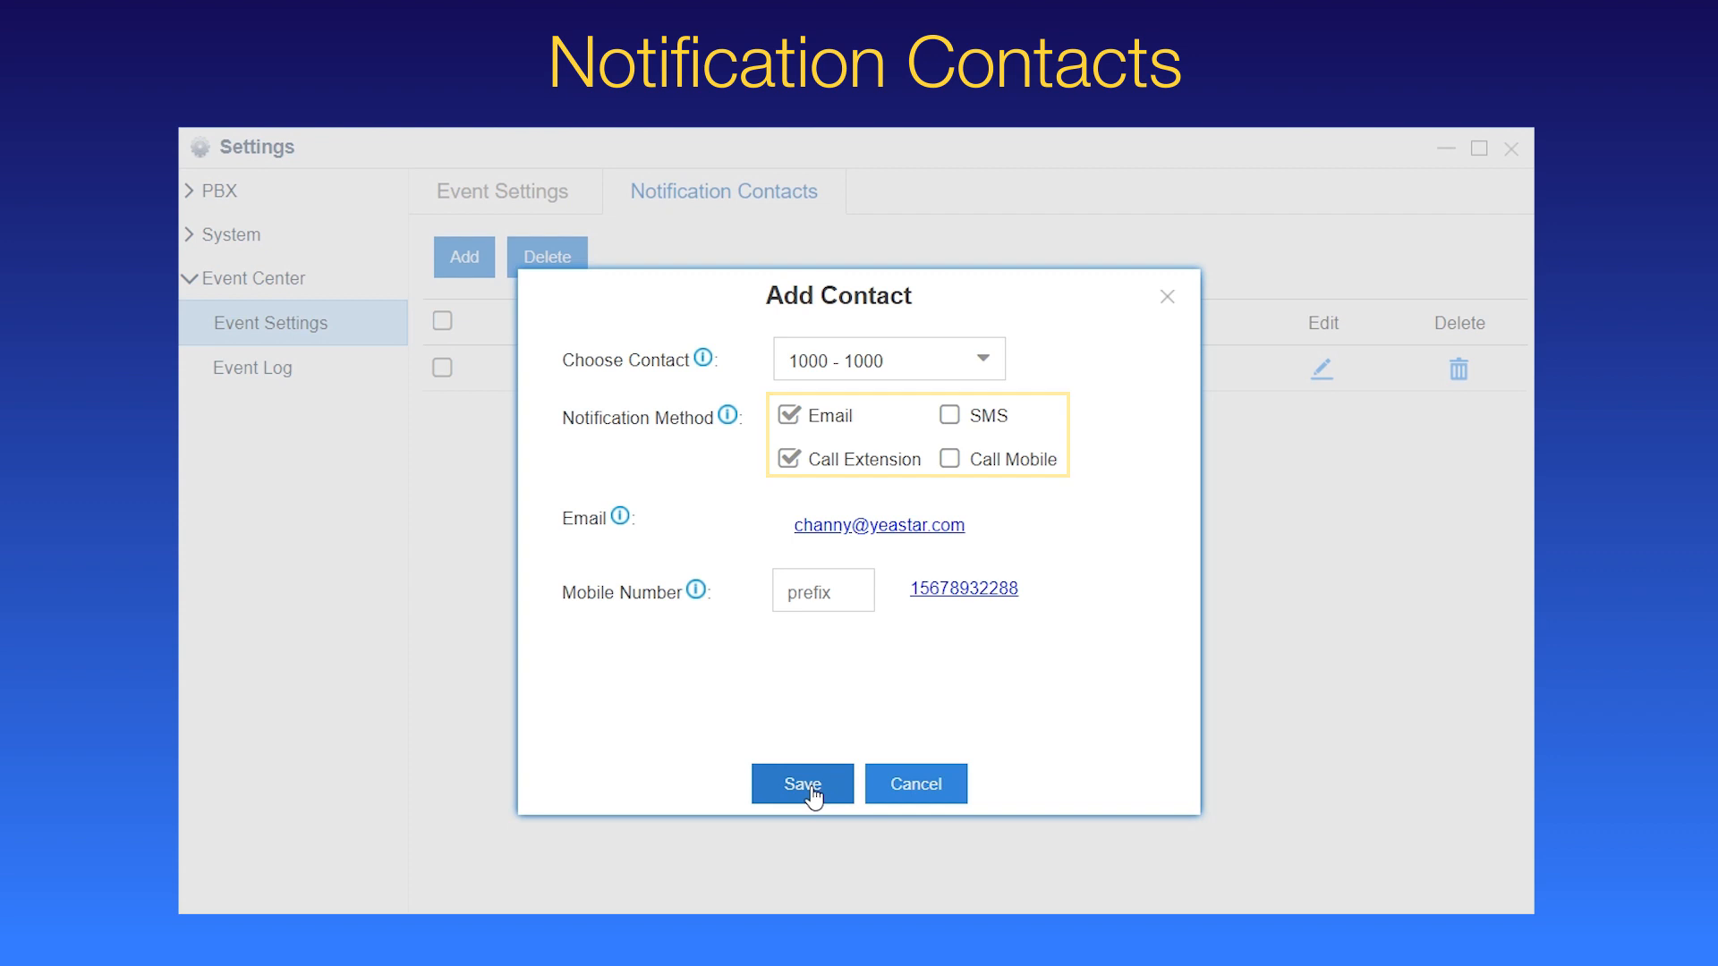
pyautogui.click(802, 784)
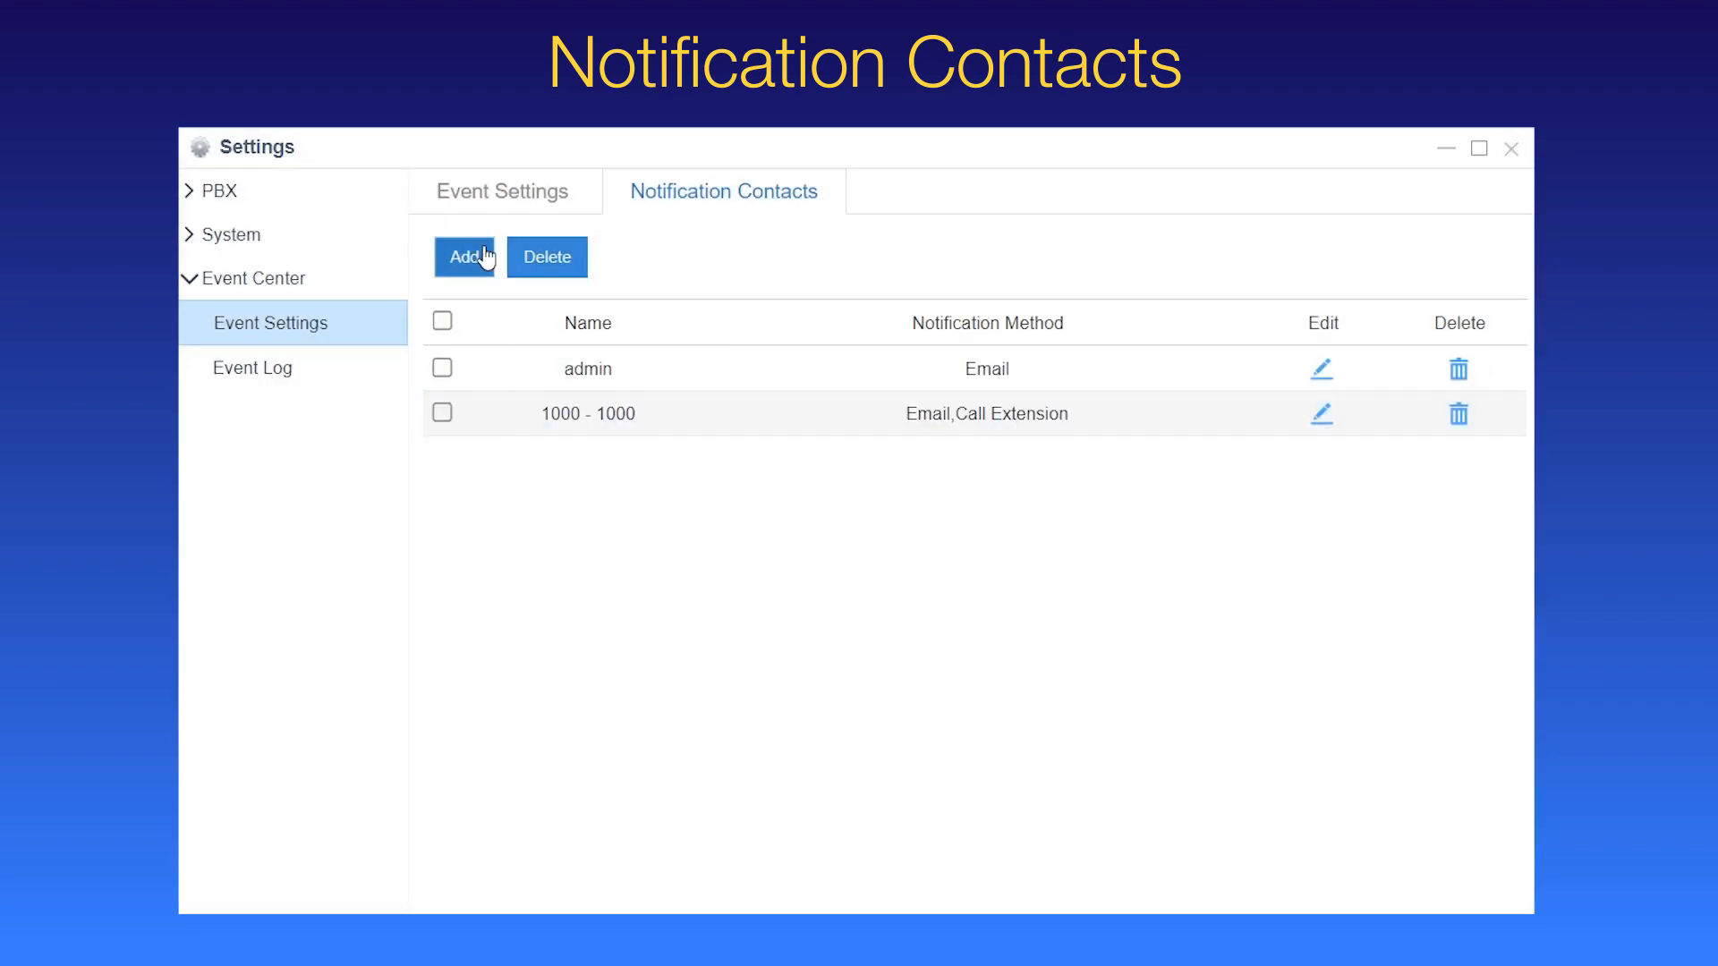
# Add a [Custom] contact named 'new contact' with Email notification and save it
pyautogui.click(463, 258)
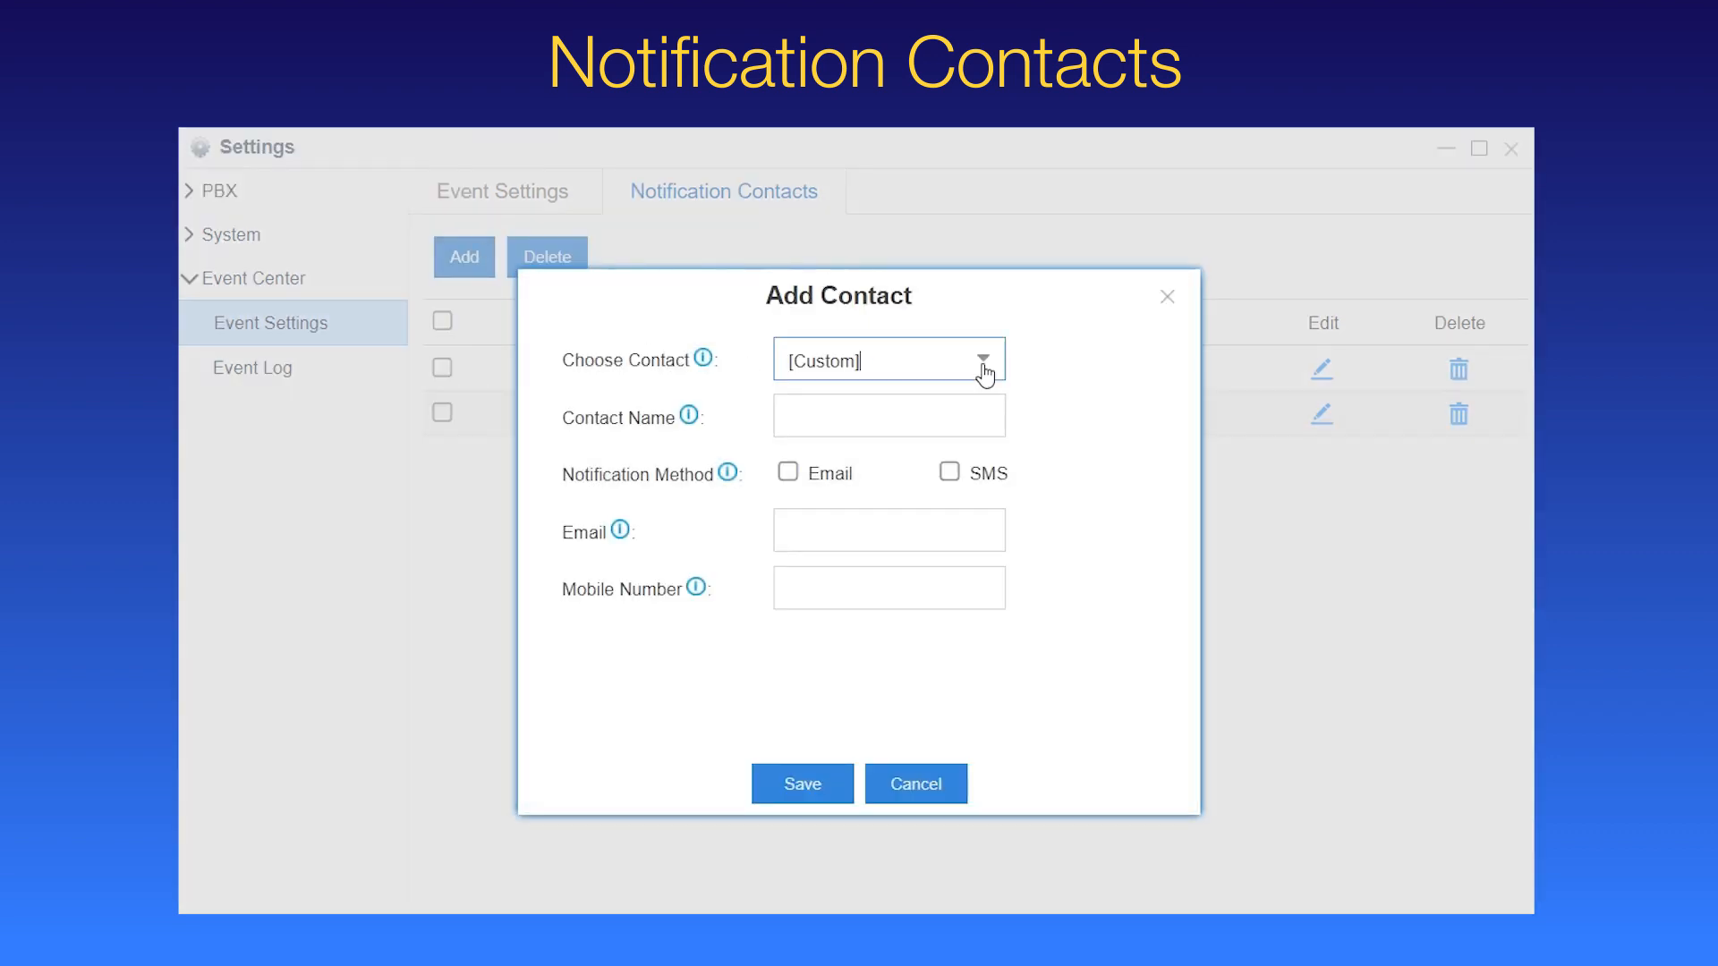
pyautogui.write('new contact')
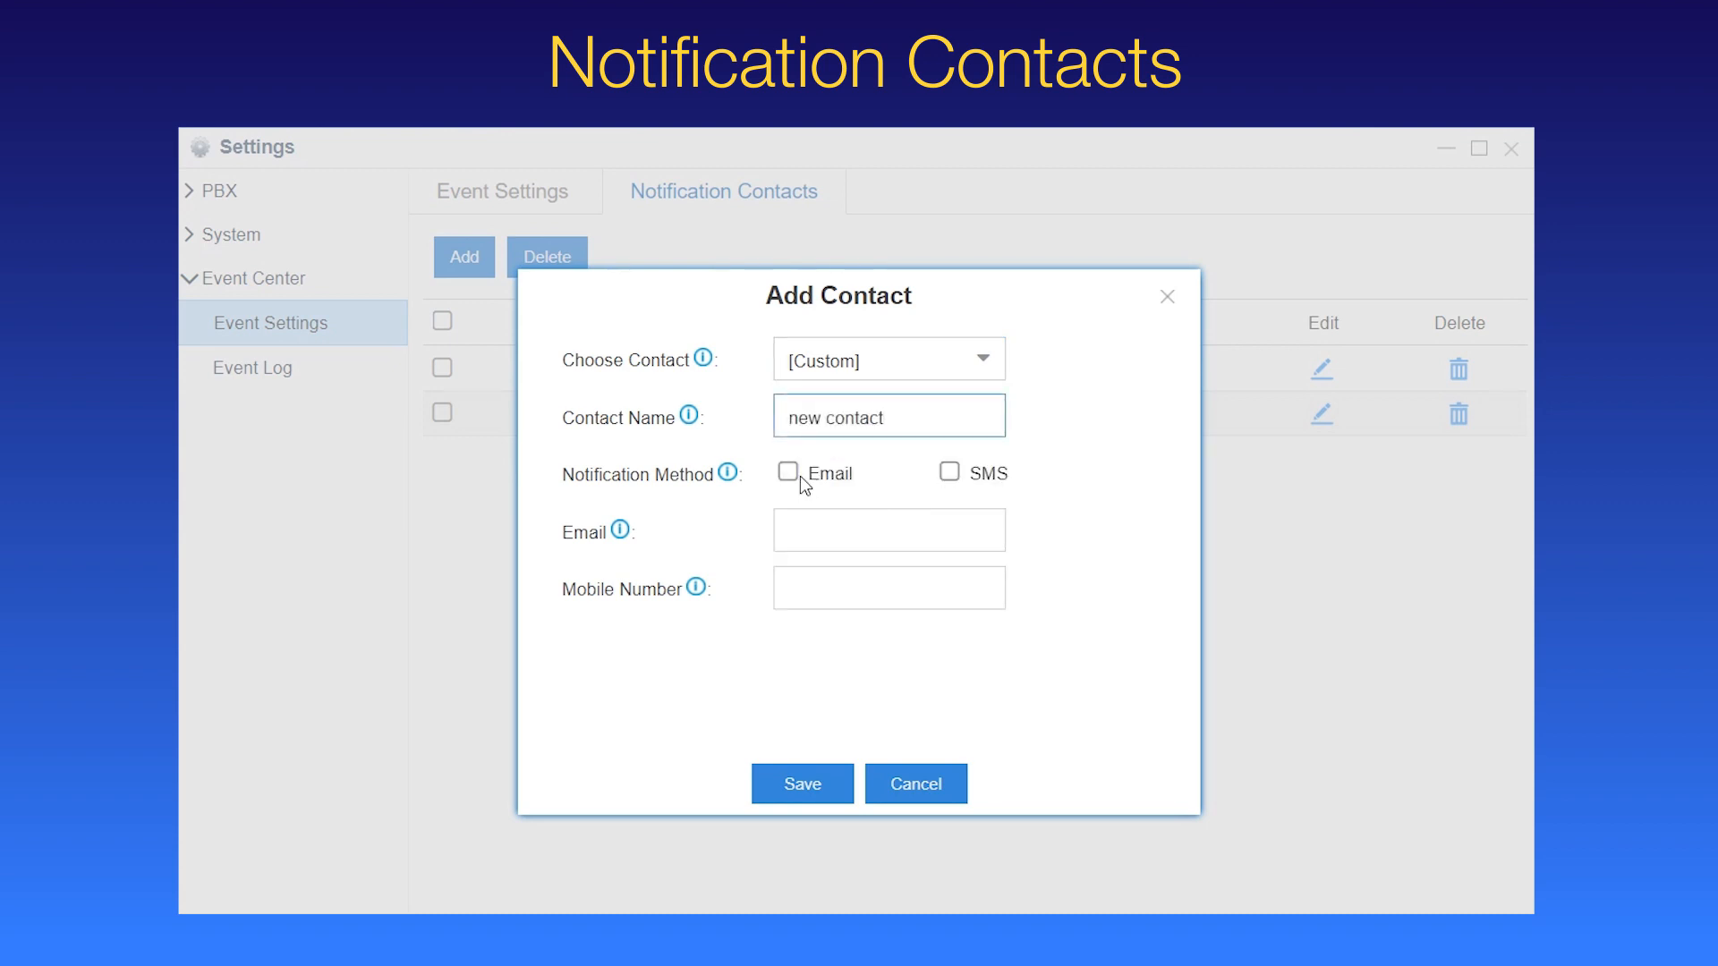
pyautogui.click(788, 472)
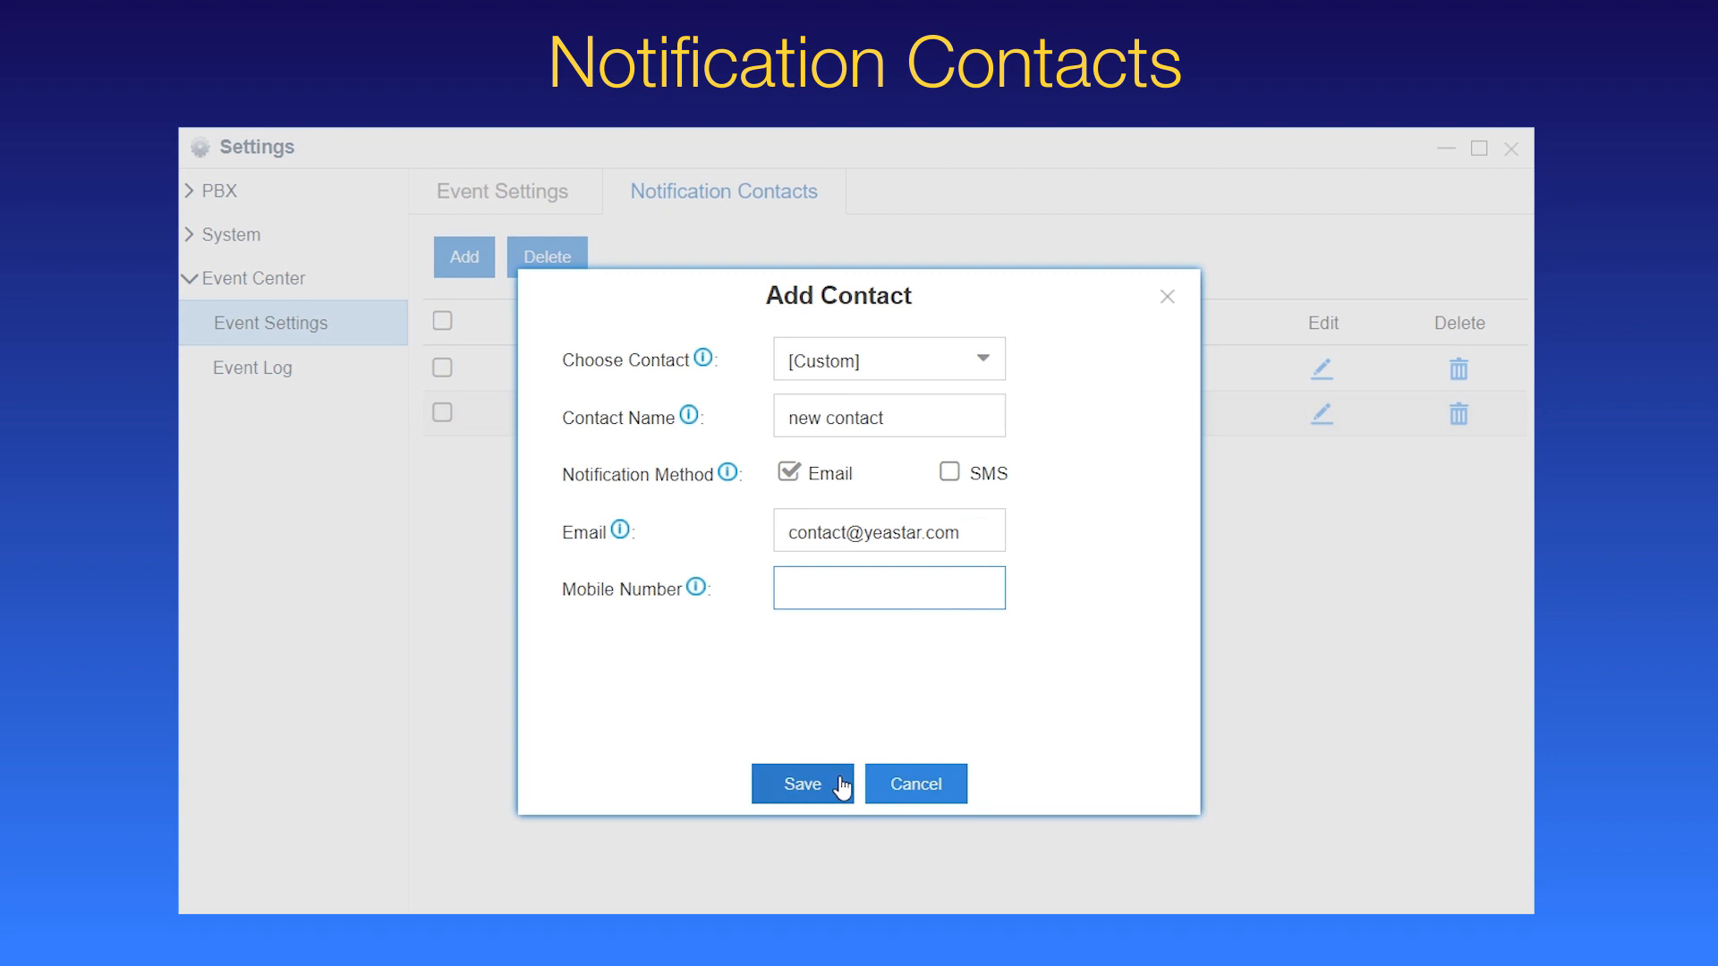
pyautogui.click(801, 784)
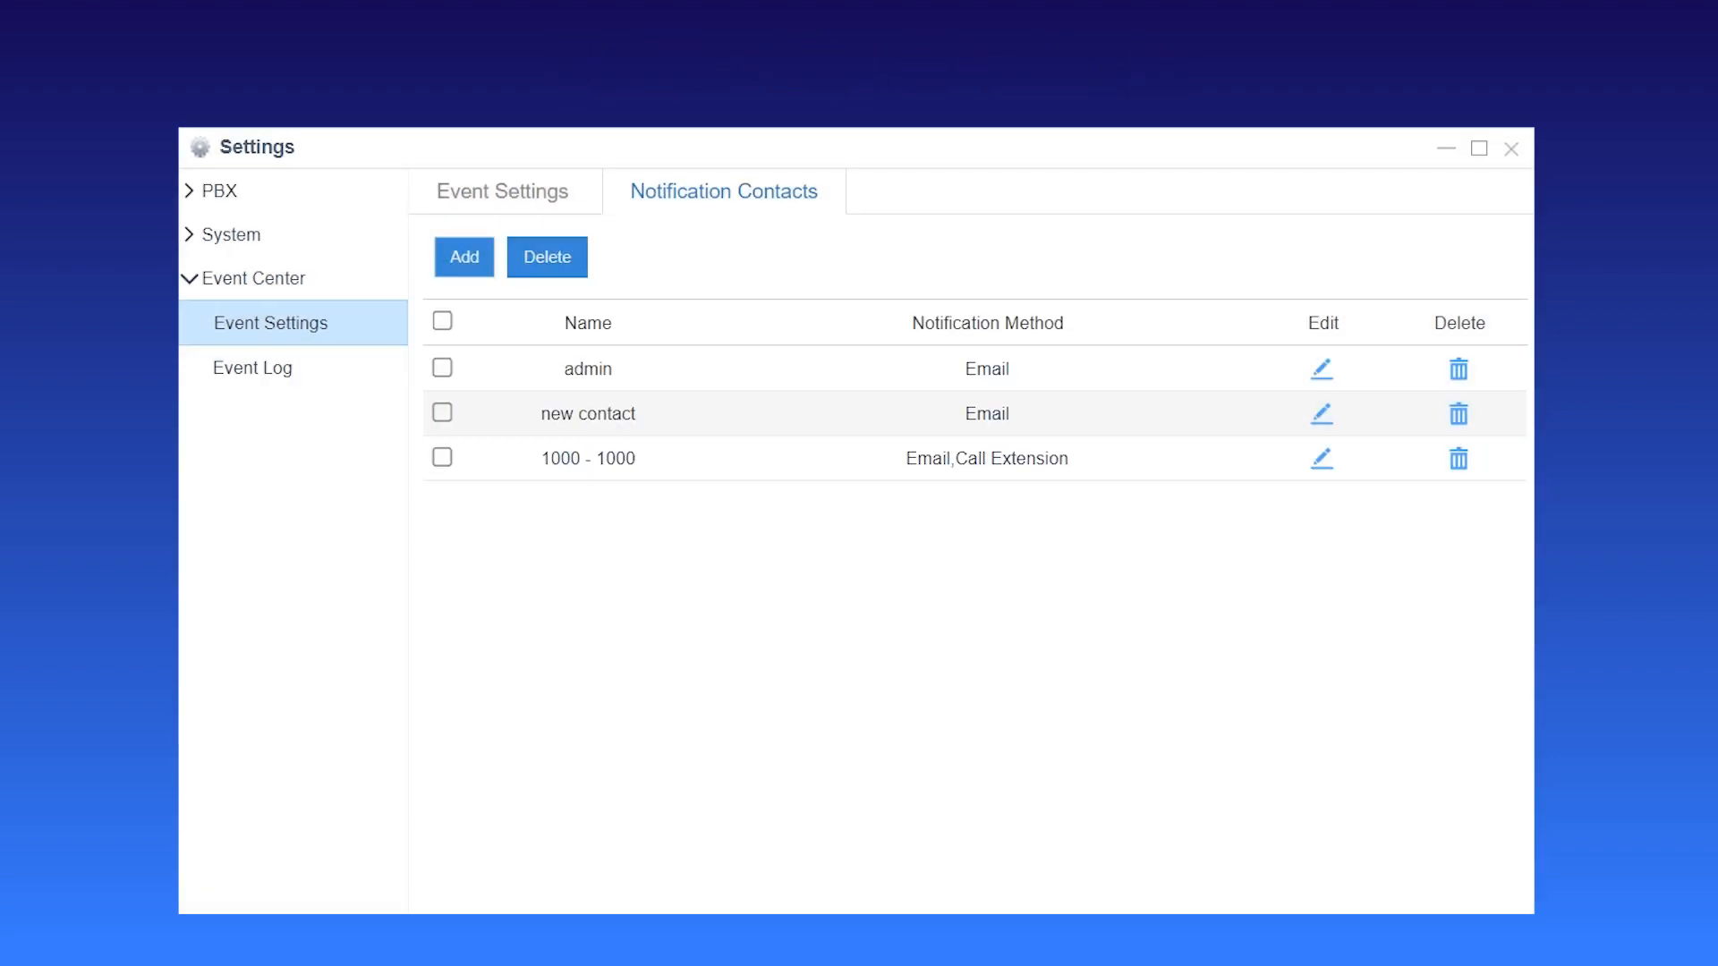
# Display the Event Log entries for the chosen dates via Search
pyautogui.click(254, 368)
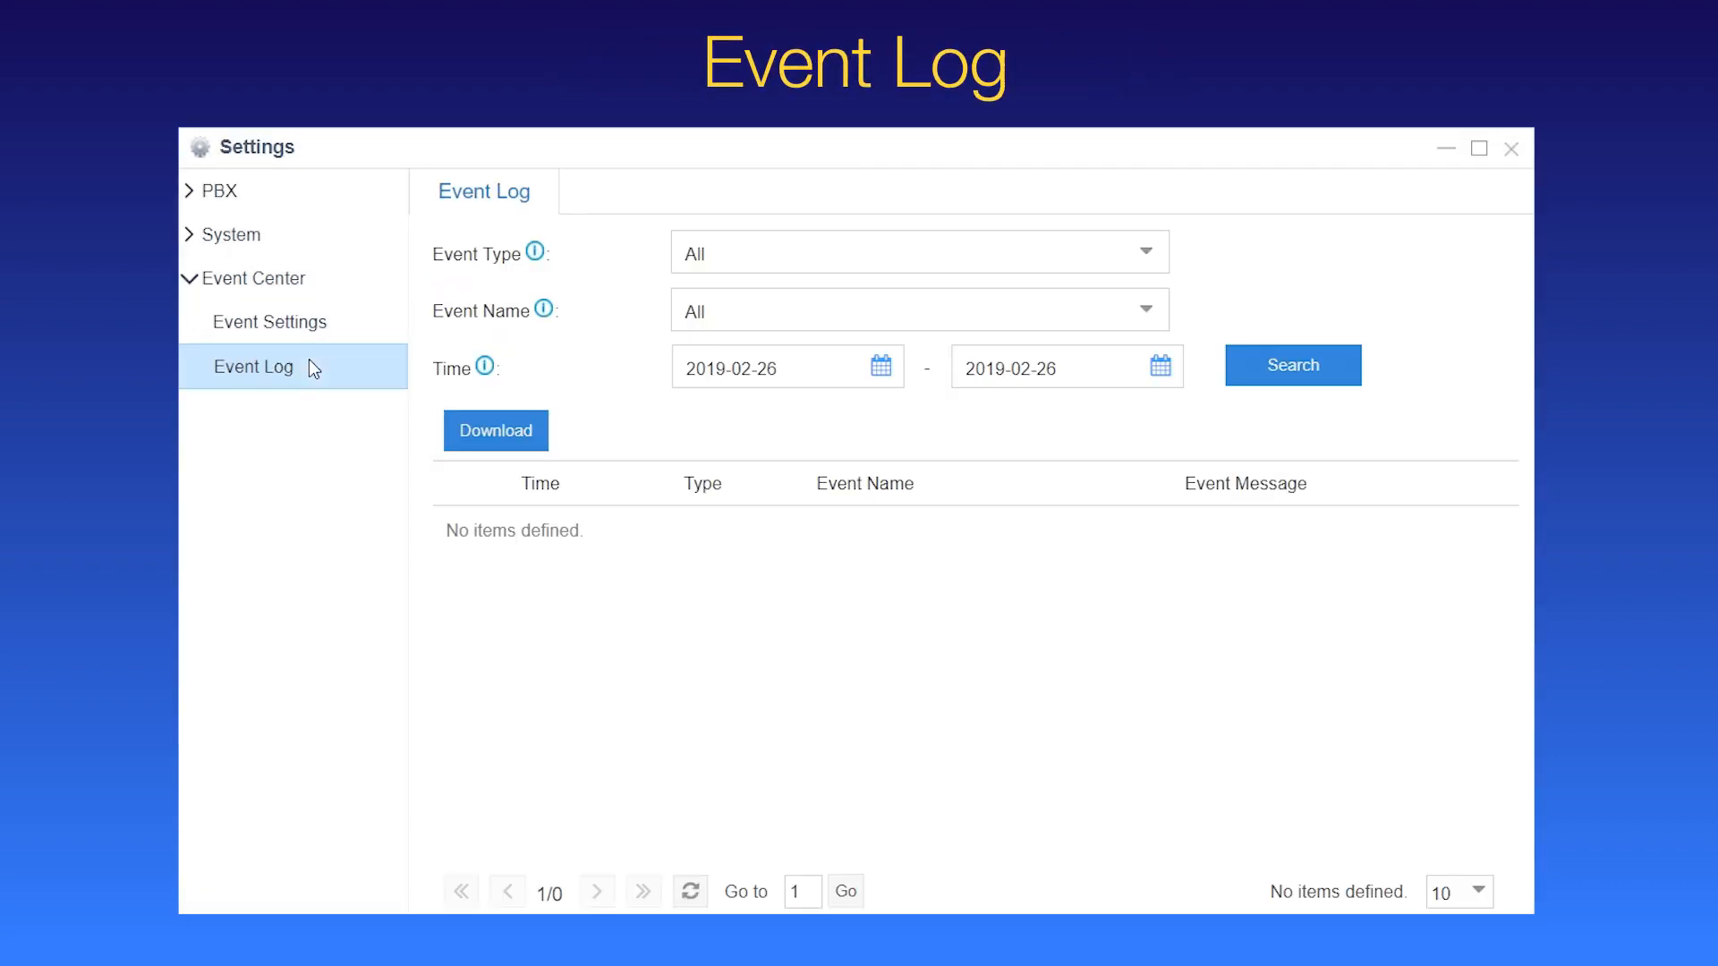
pyautogui.click(1292, 365)
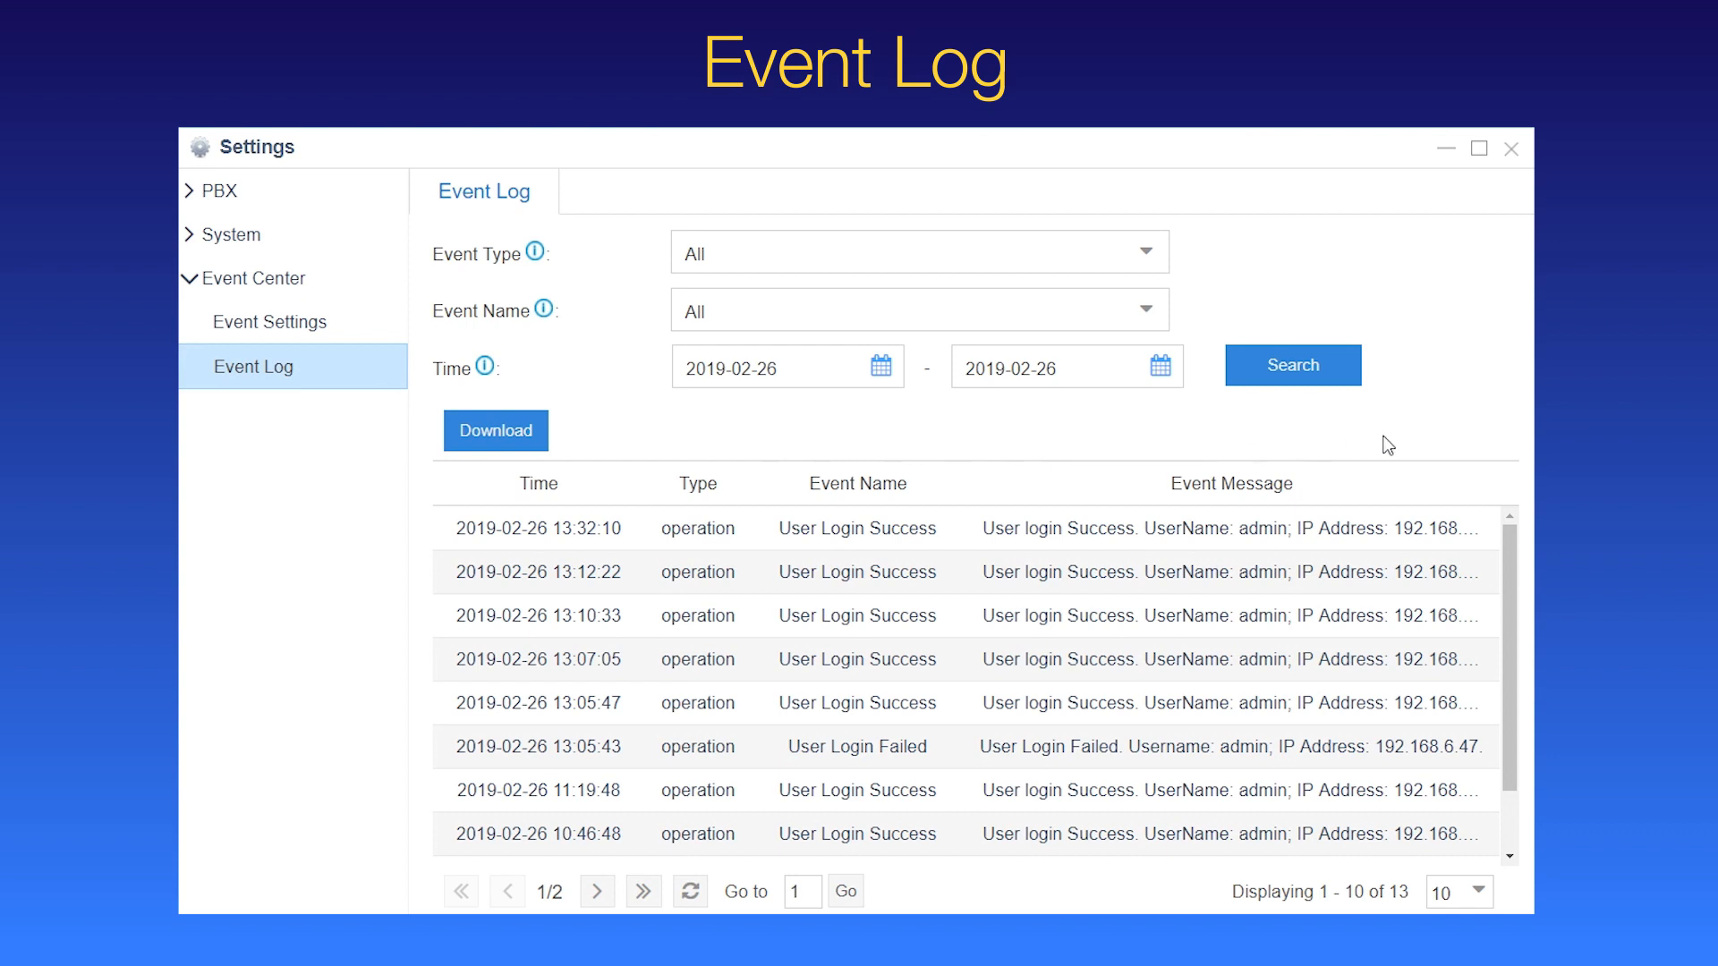